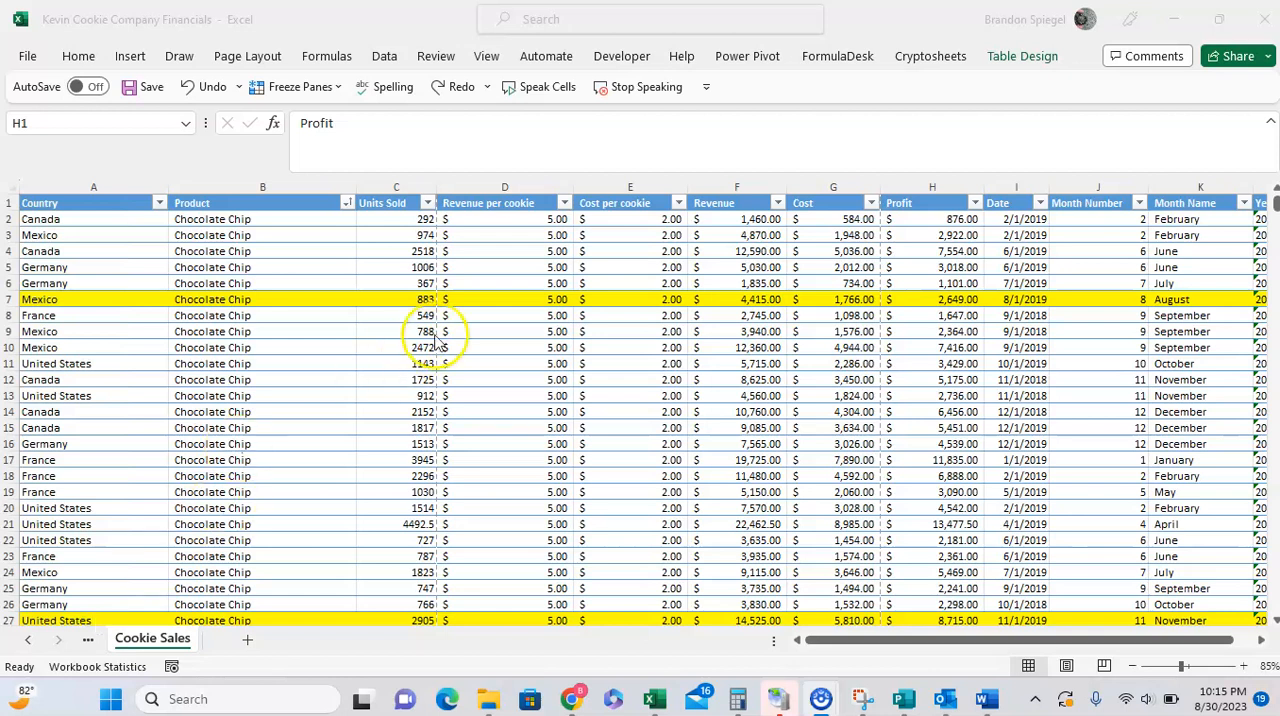
Step: Bring up the Profit column's filter menu with its Number Filters choices
click(736, 202)
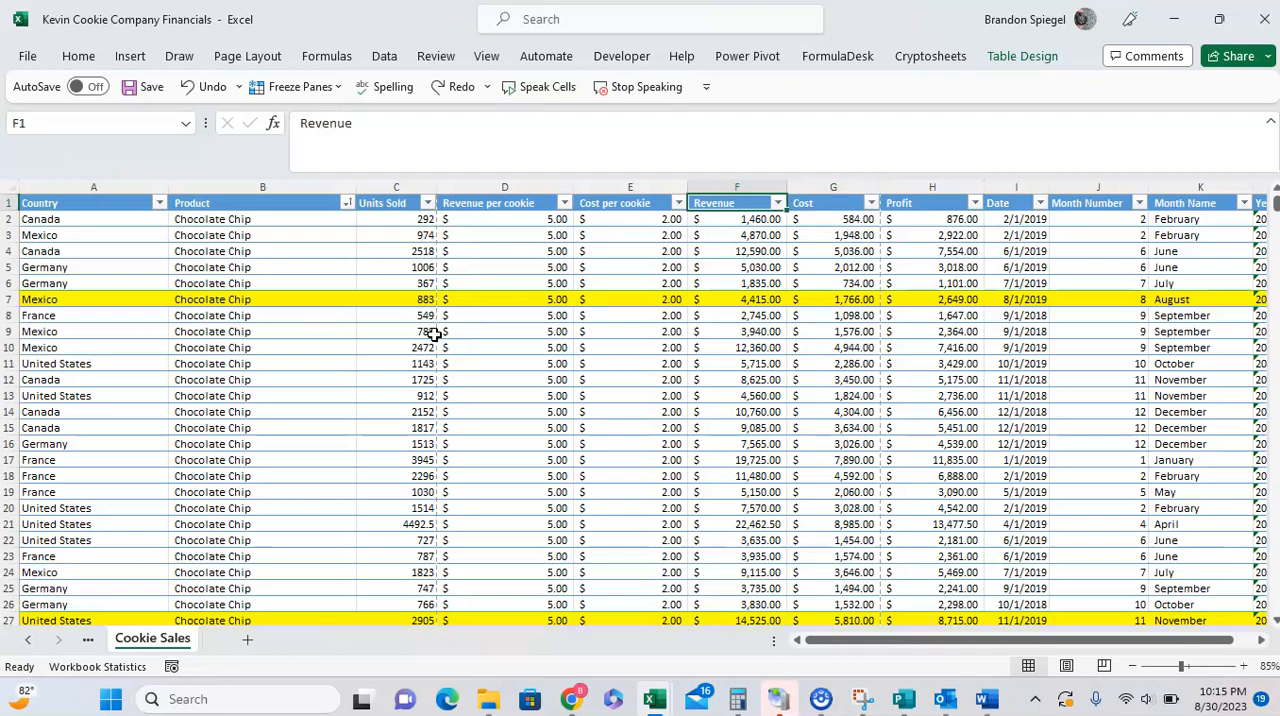
click(932, 202)
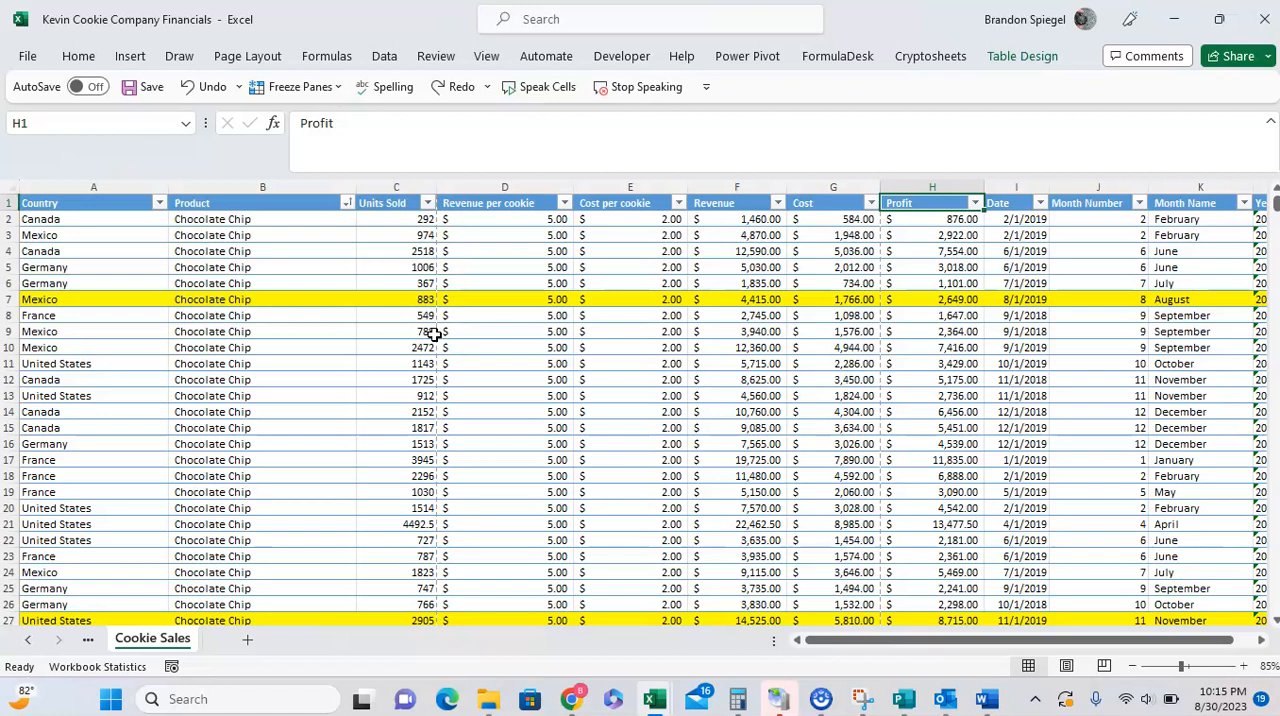
mouse_move(938, 176)
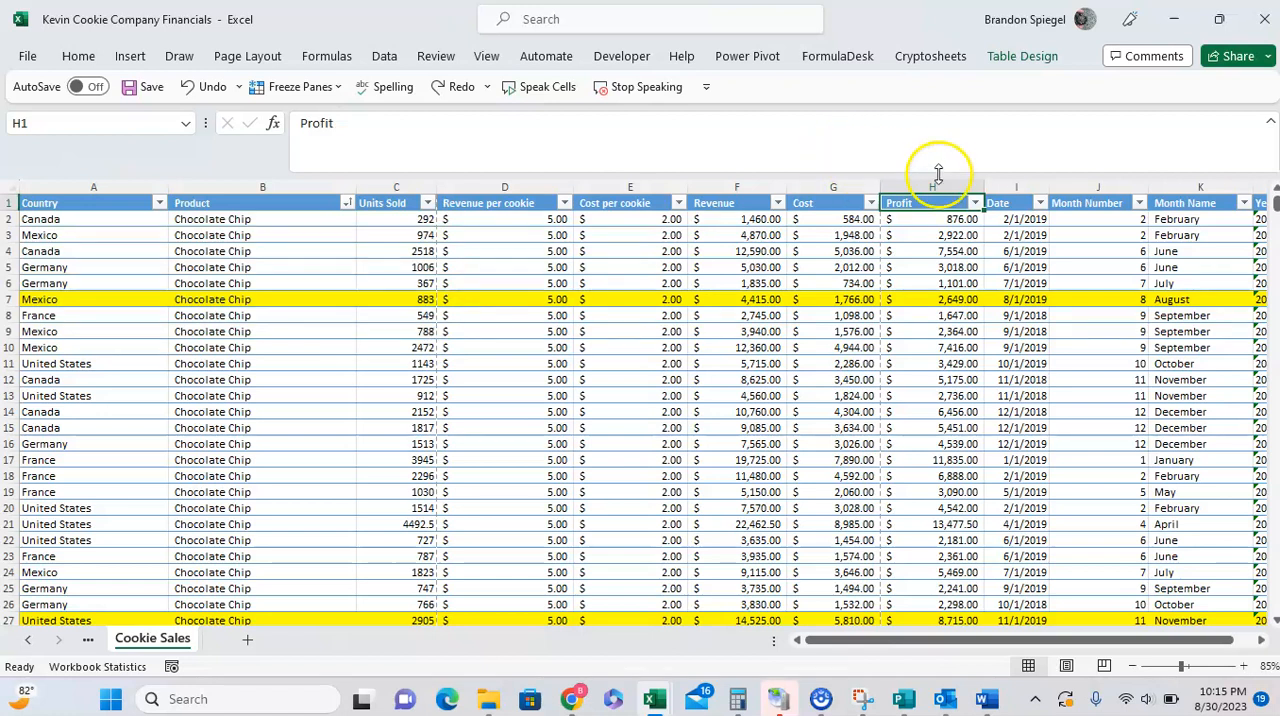
click(974, 202)
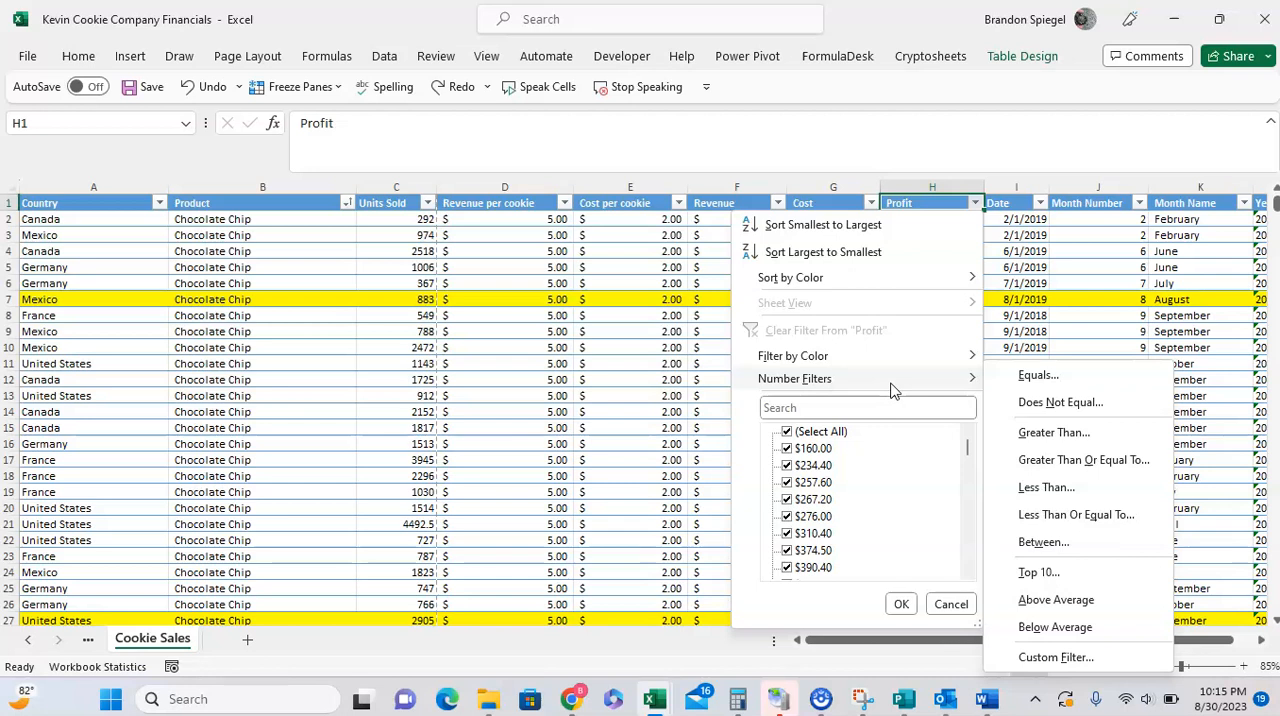
mouse_move(1070, 374)
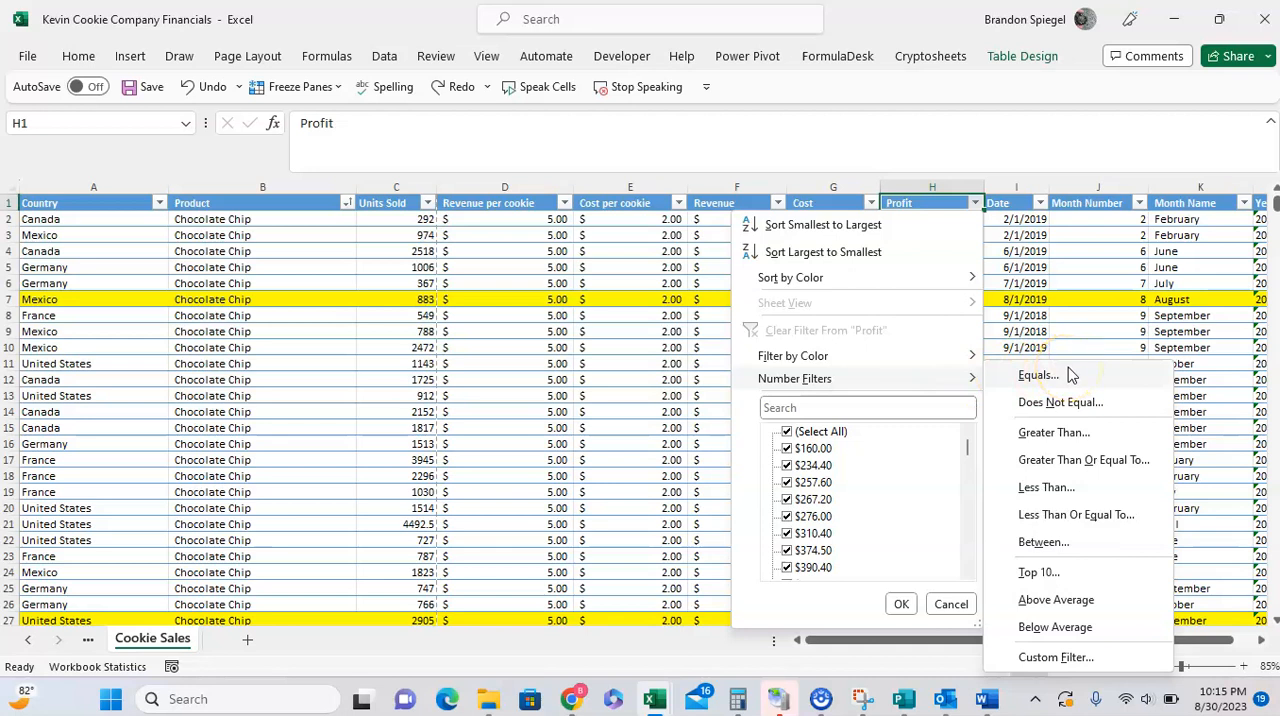
mouse_move(1078, 402)
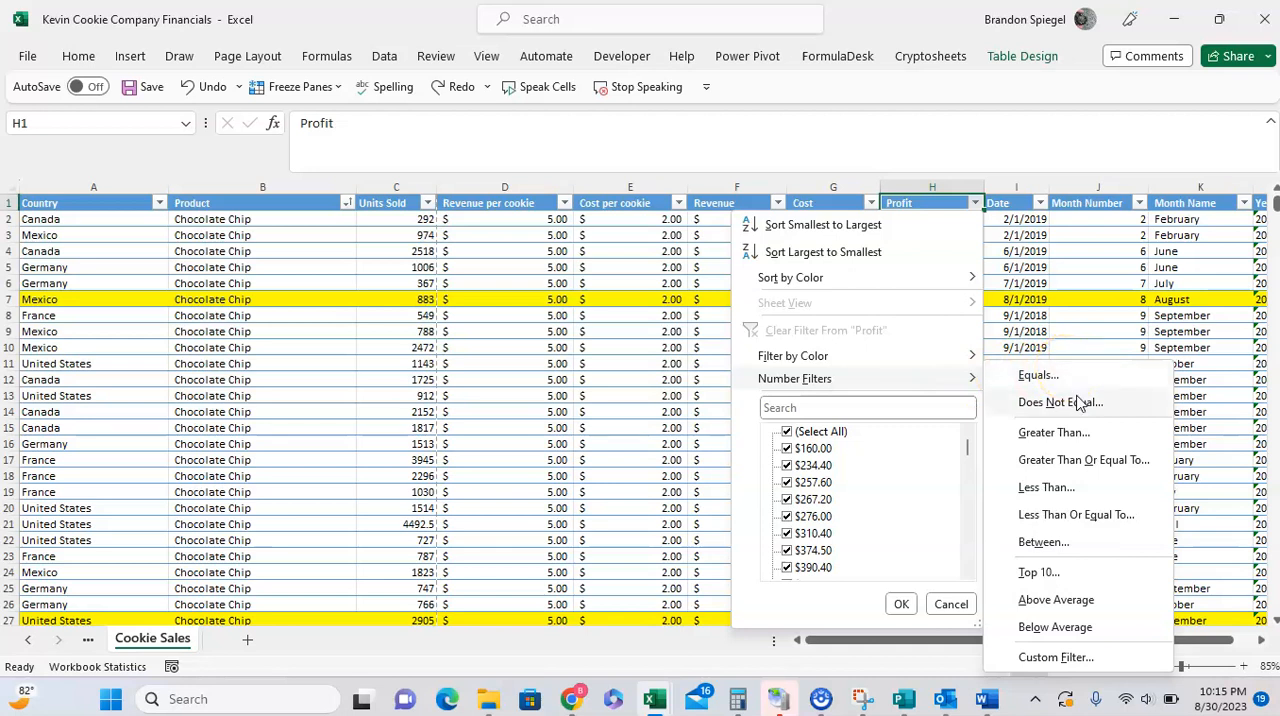
mouse_move(1084, 434)
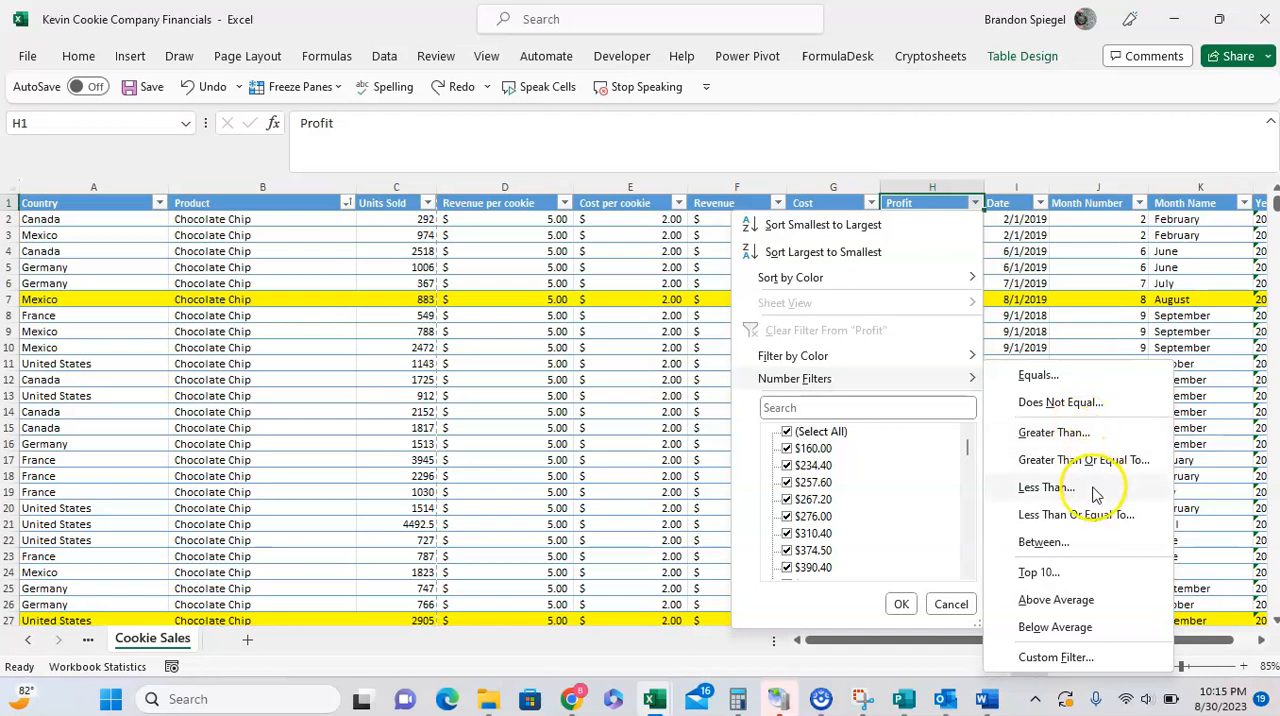
mouse_move(1100, 514)
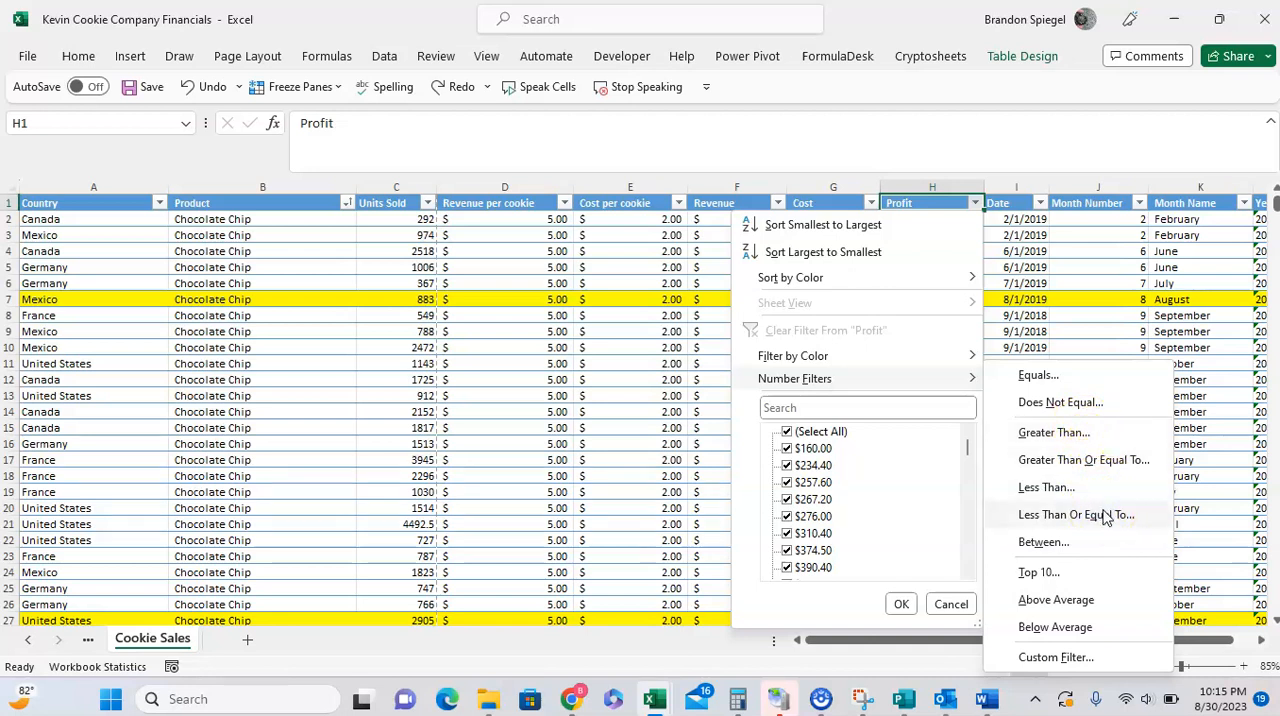
mouse_move(1080, 560)
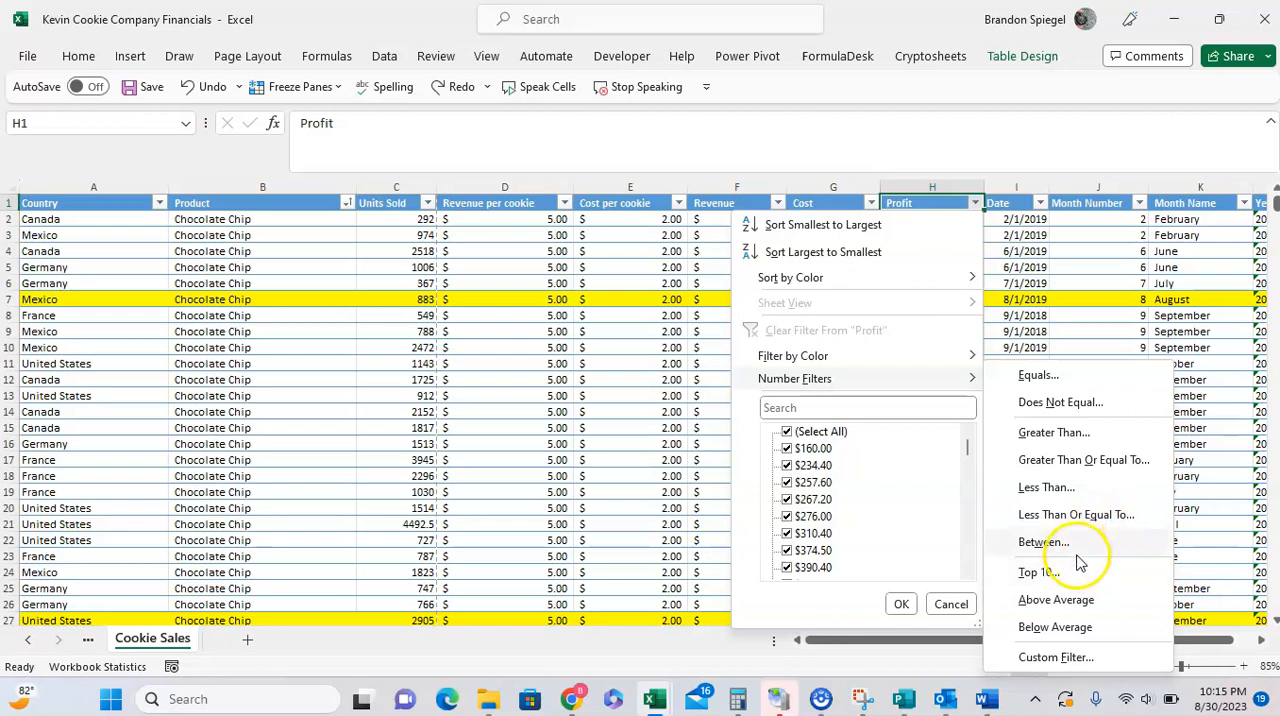
mouse_move(1078, 572)
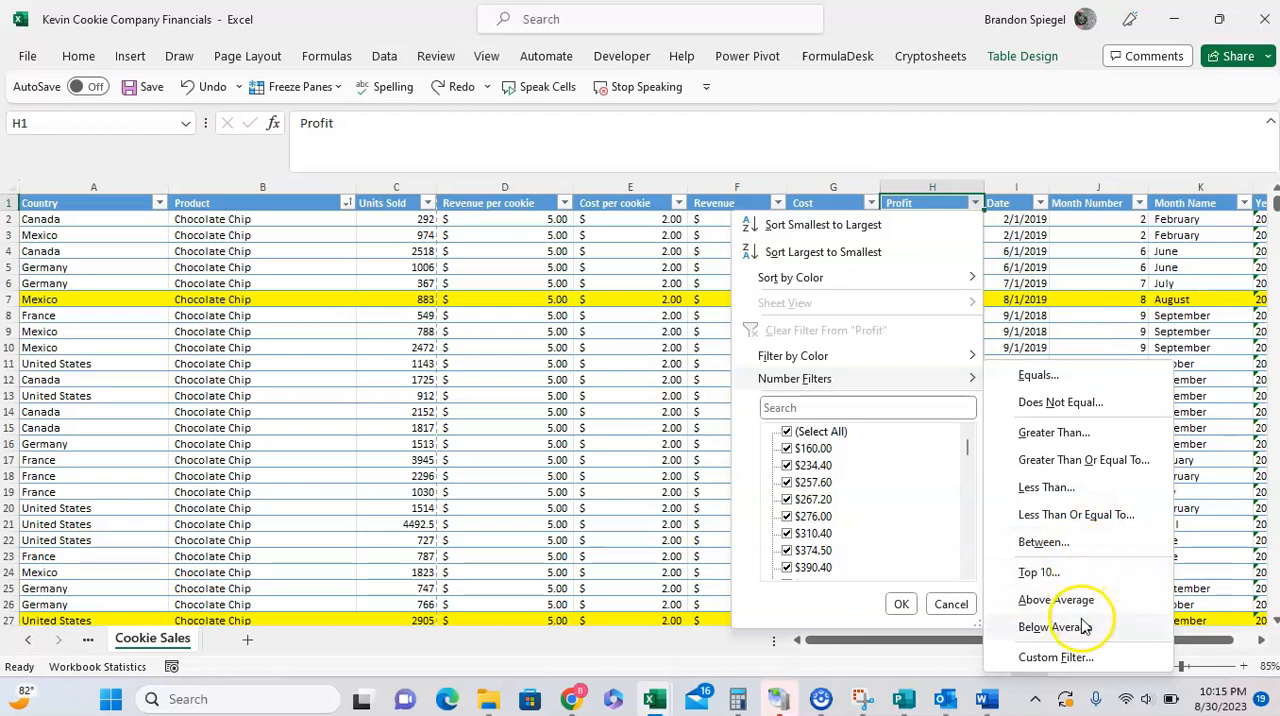
mouse_move(1044, 540)
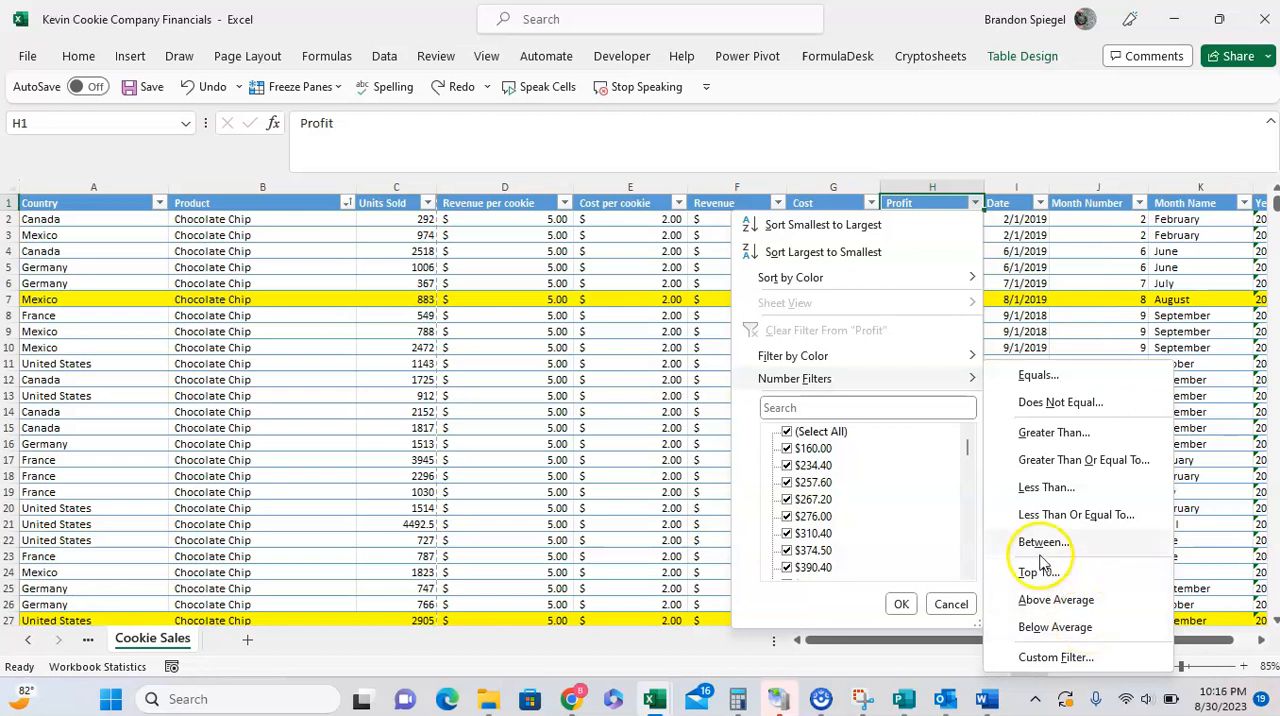
mouse_move(1040, 572)
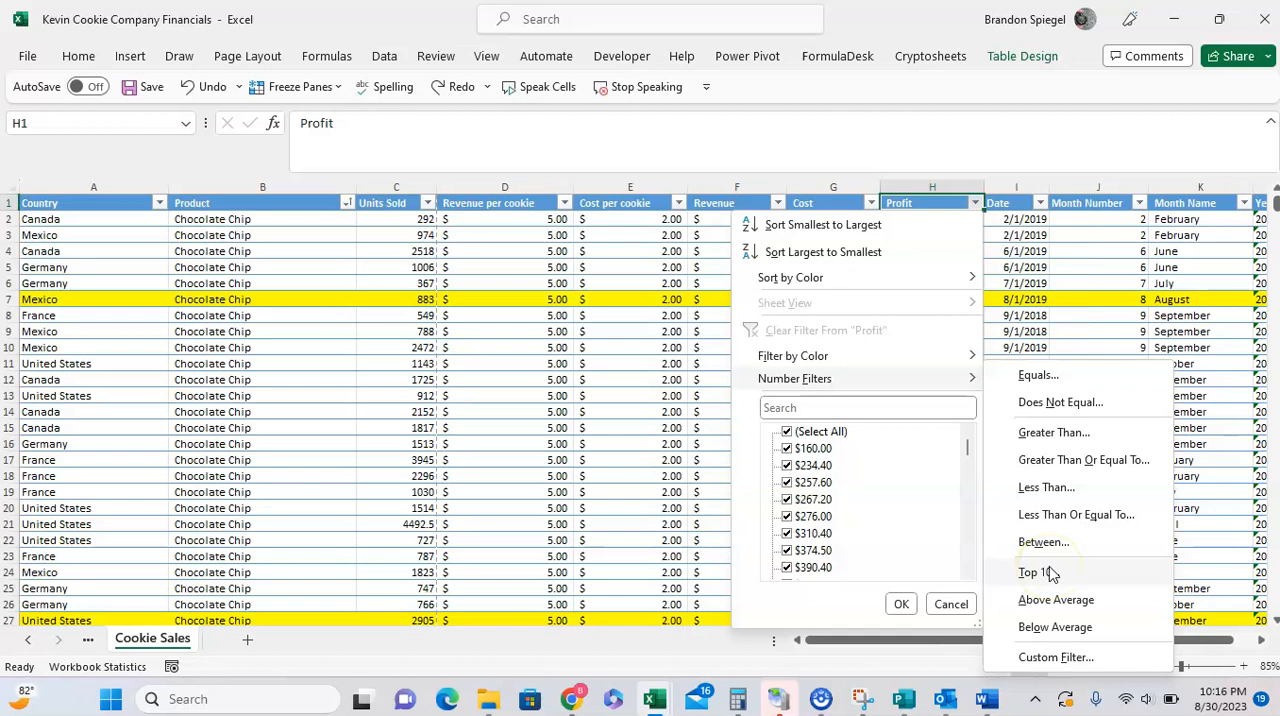
Step: Apply a Top 10 Items filter to Profit, leaving the 10 highest-profit rows of 700
click(1032, 572)
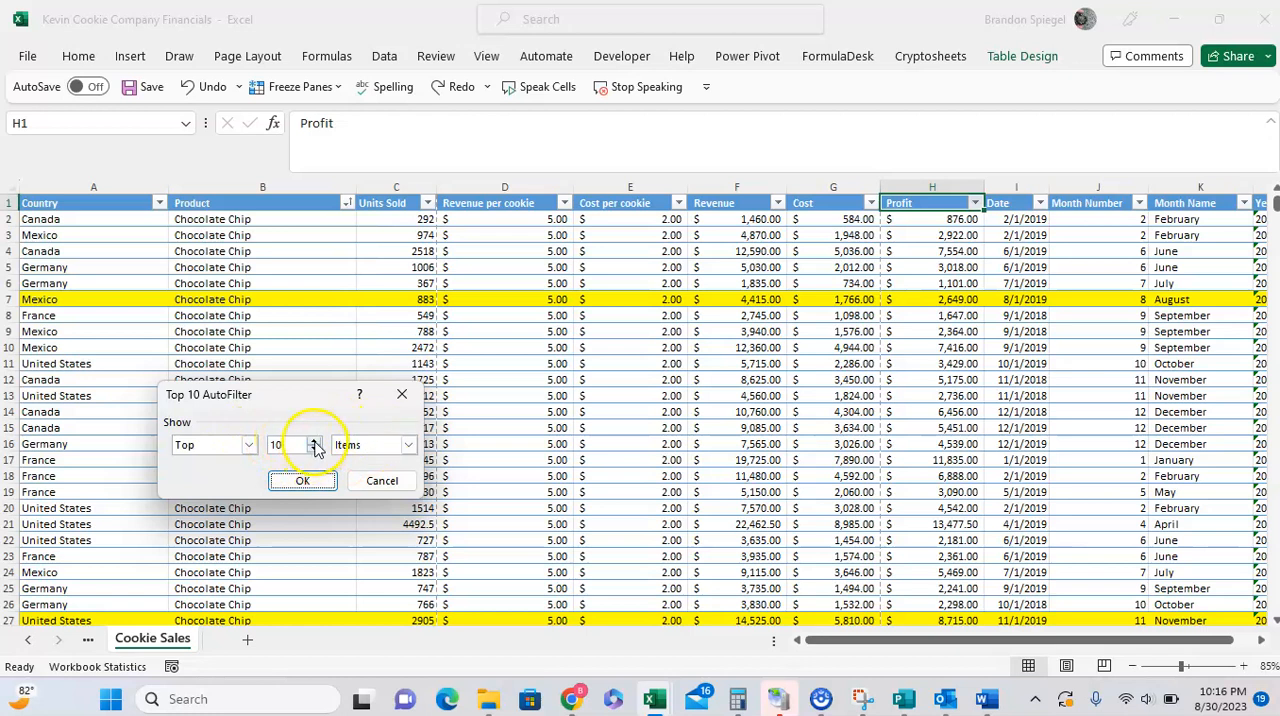
click(316, 448)
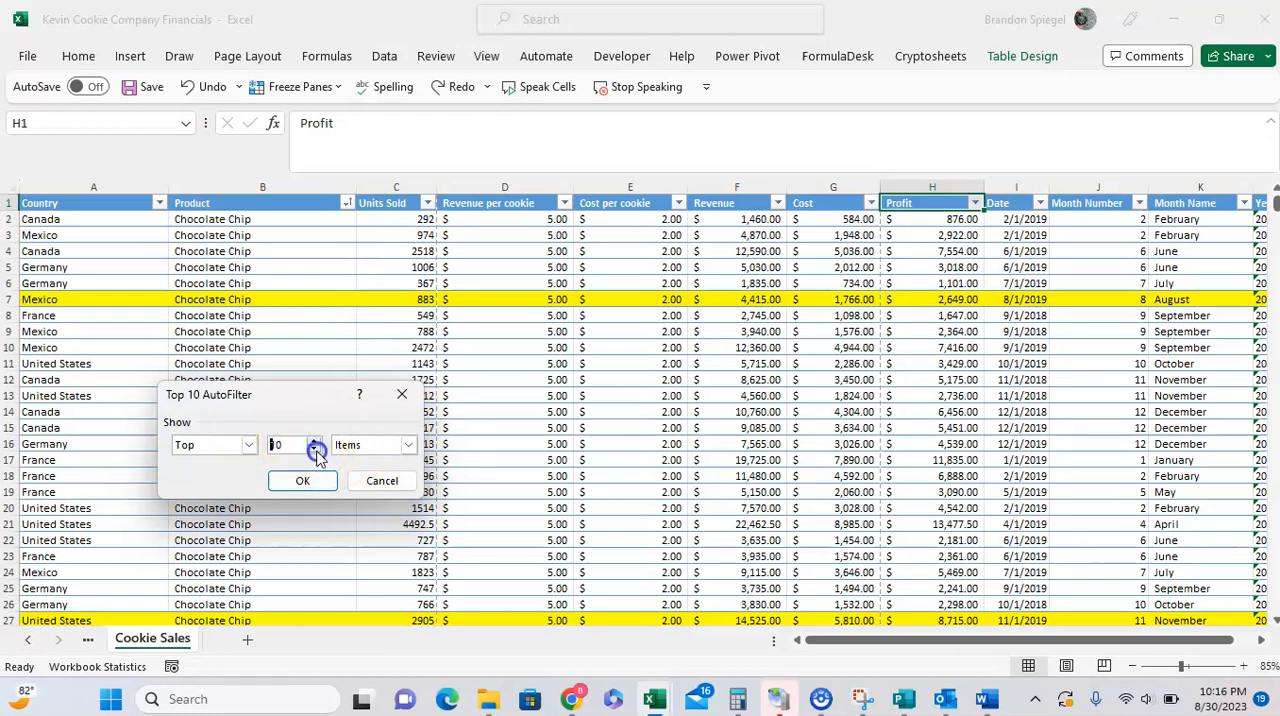
click(406, 444)
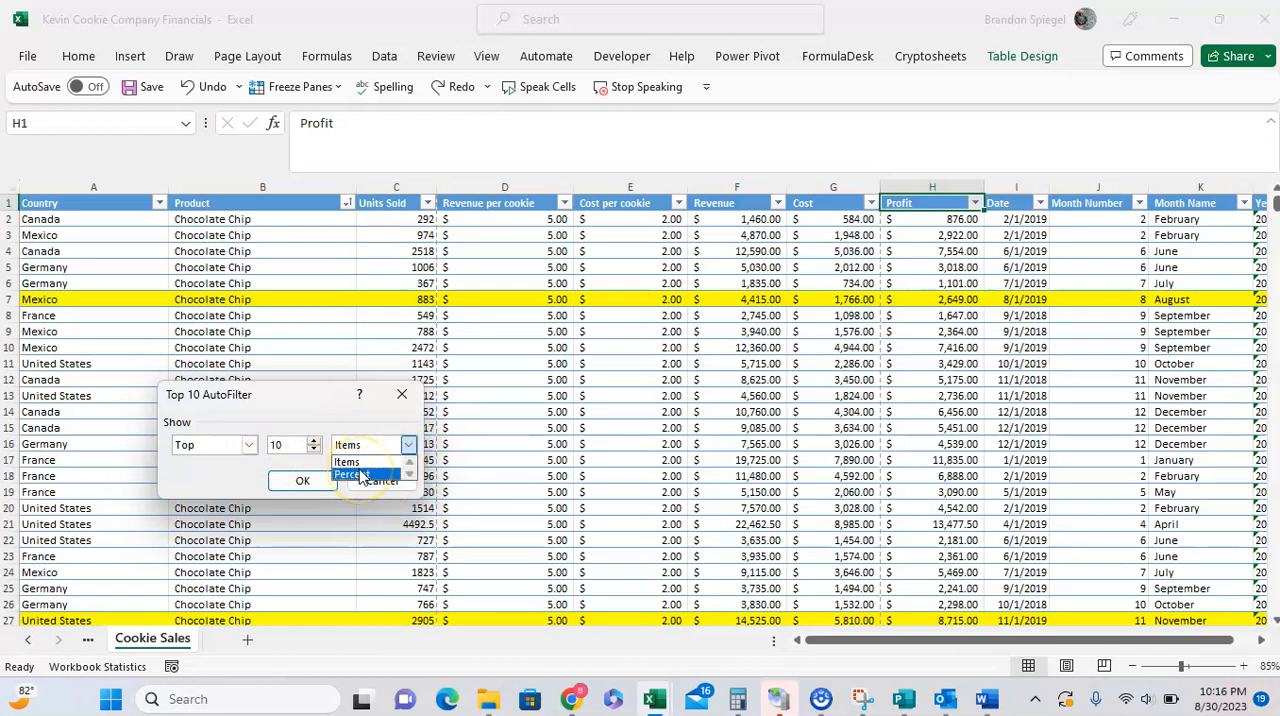
click(352, 474)
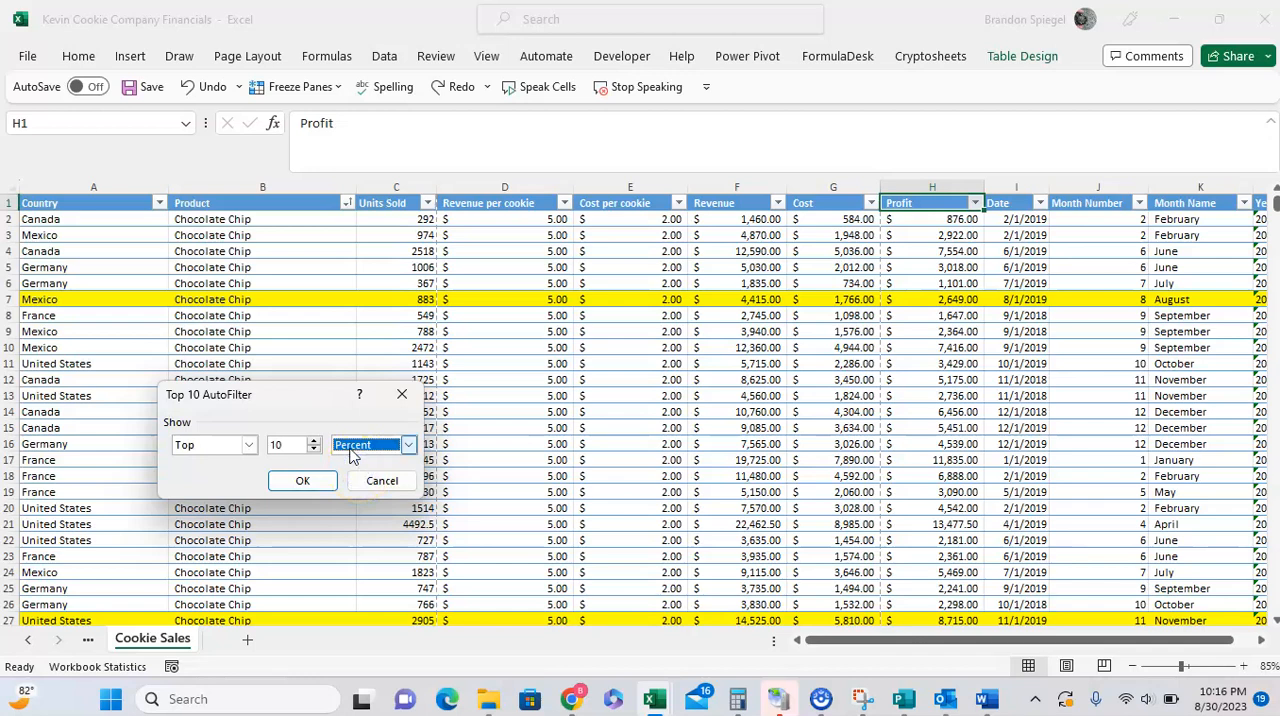
click(370, 444)
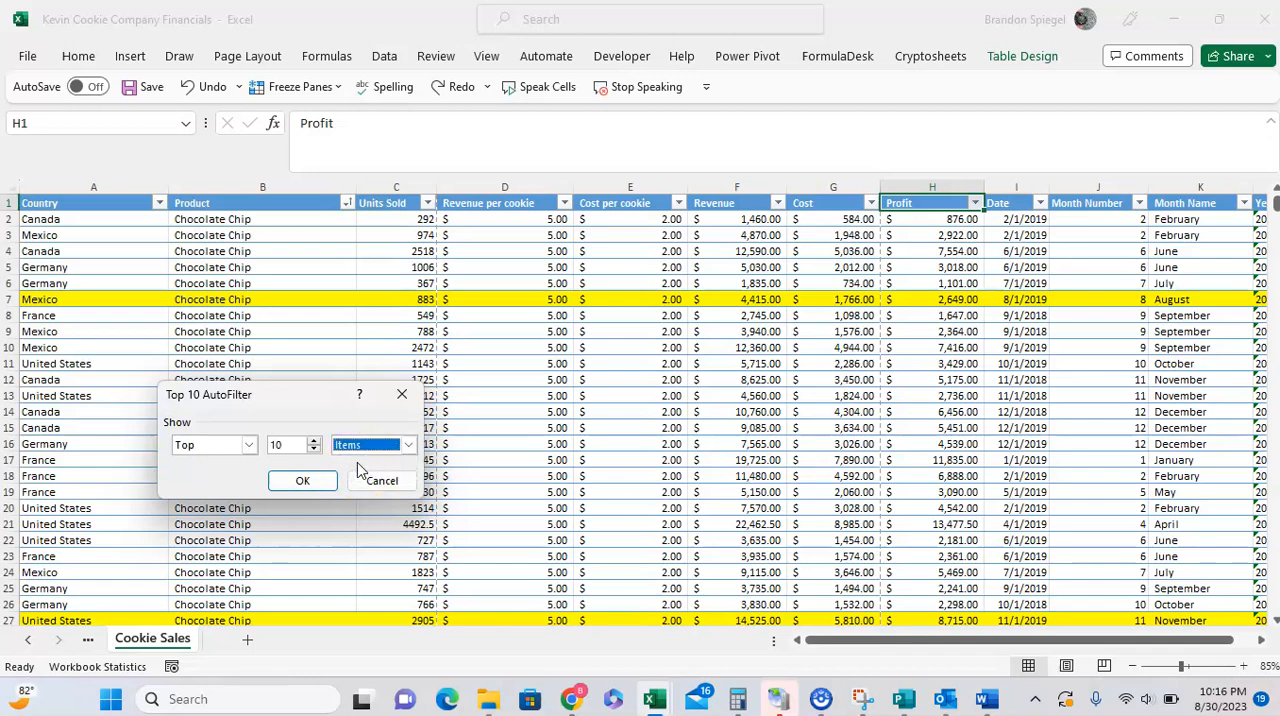
click(304, 480)
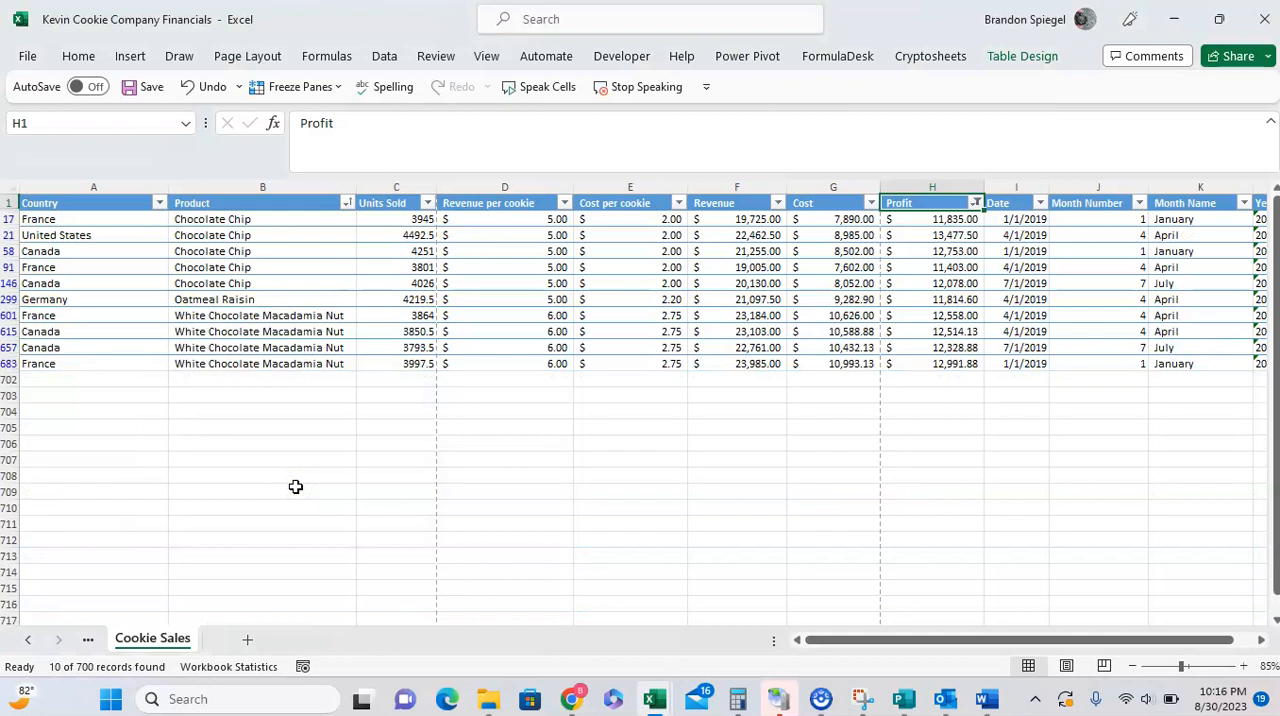
click(932, 202)
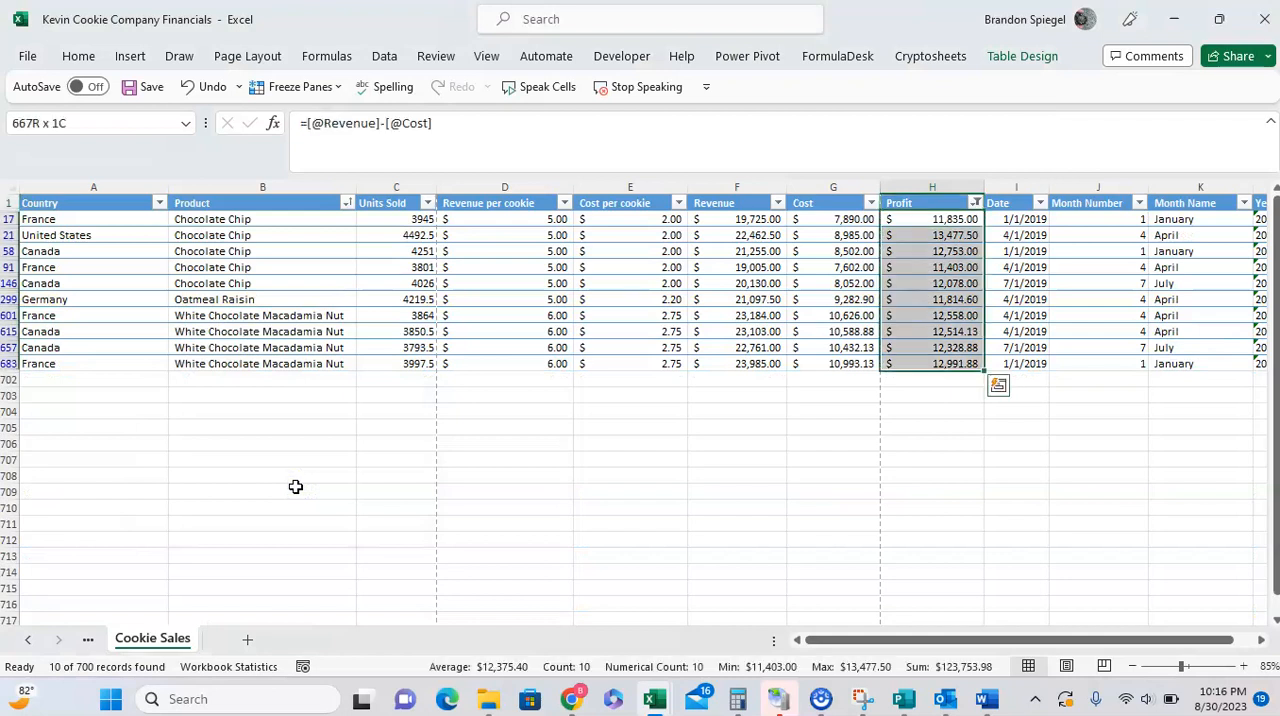
click(972, 202)
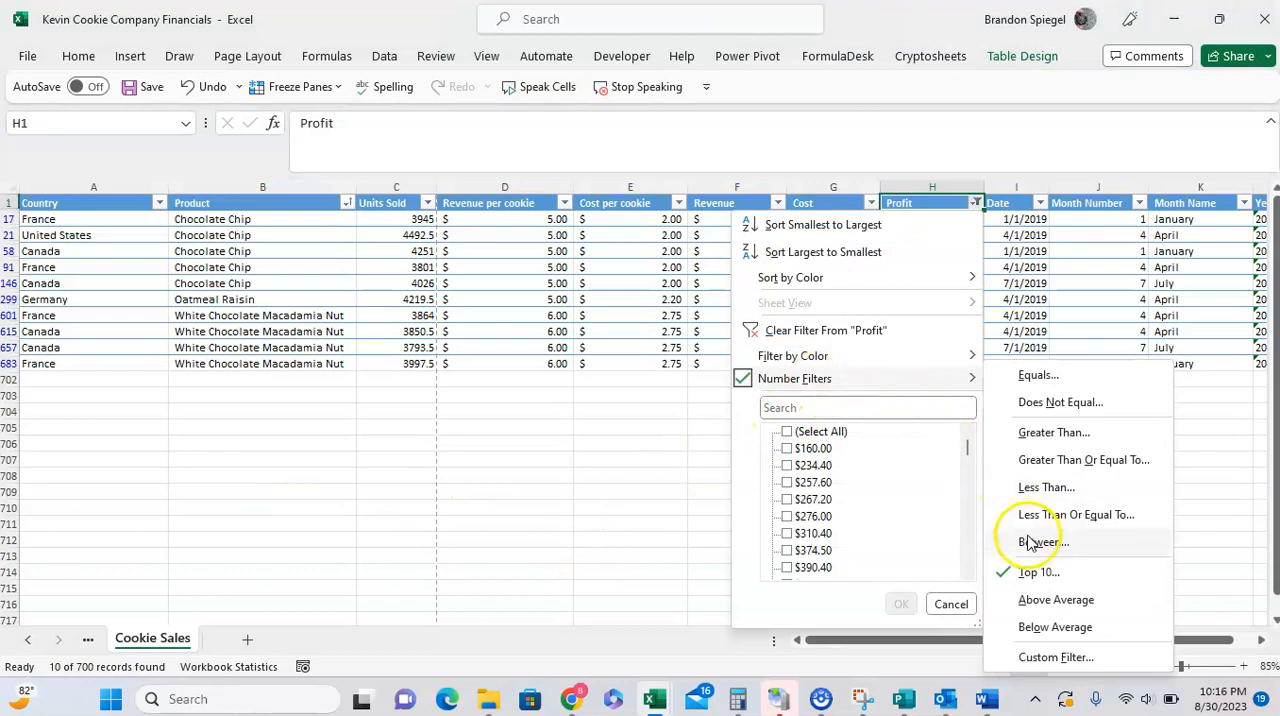
Step: Switch the Profit filter to Top 10 Percent (70 rows), then clear it so all rows return
click(1038, 572)
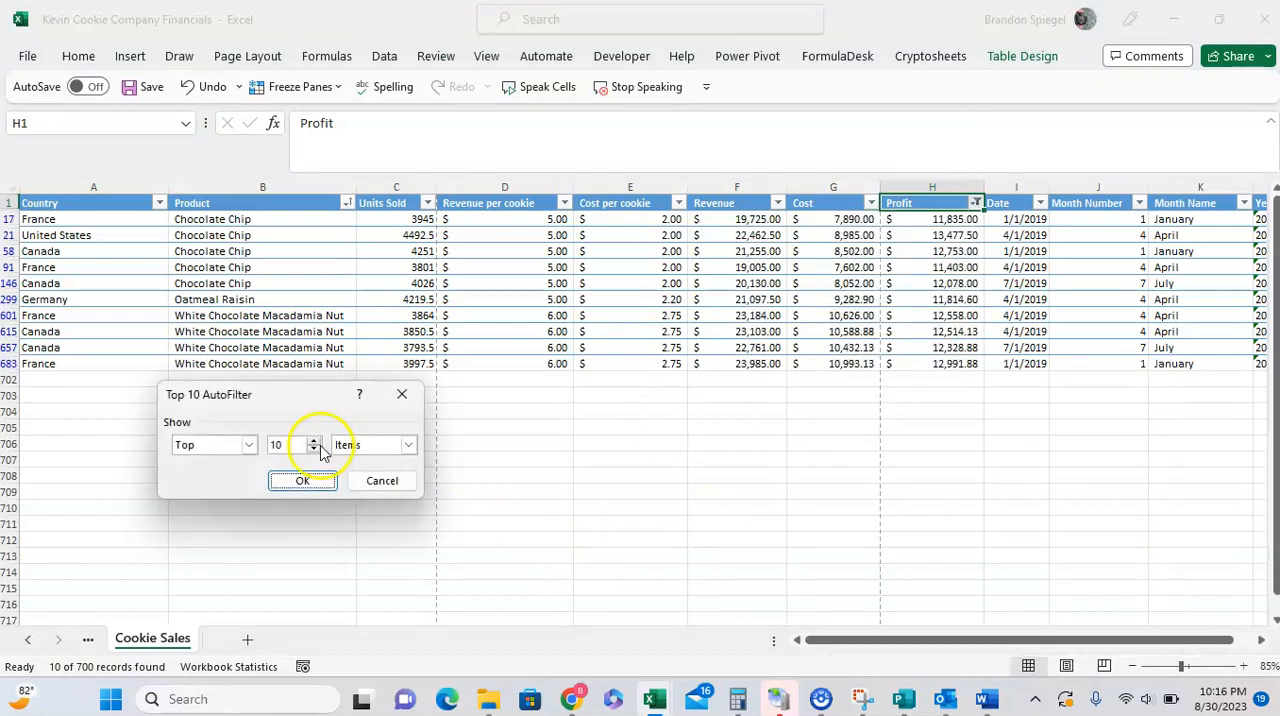
click(370, 444)
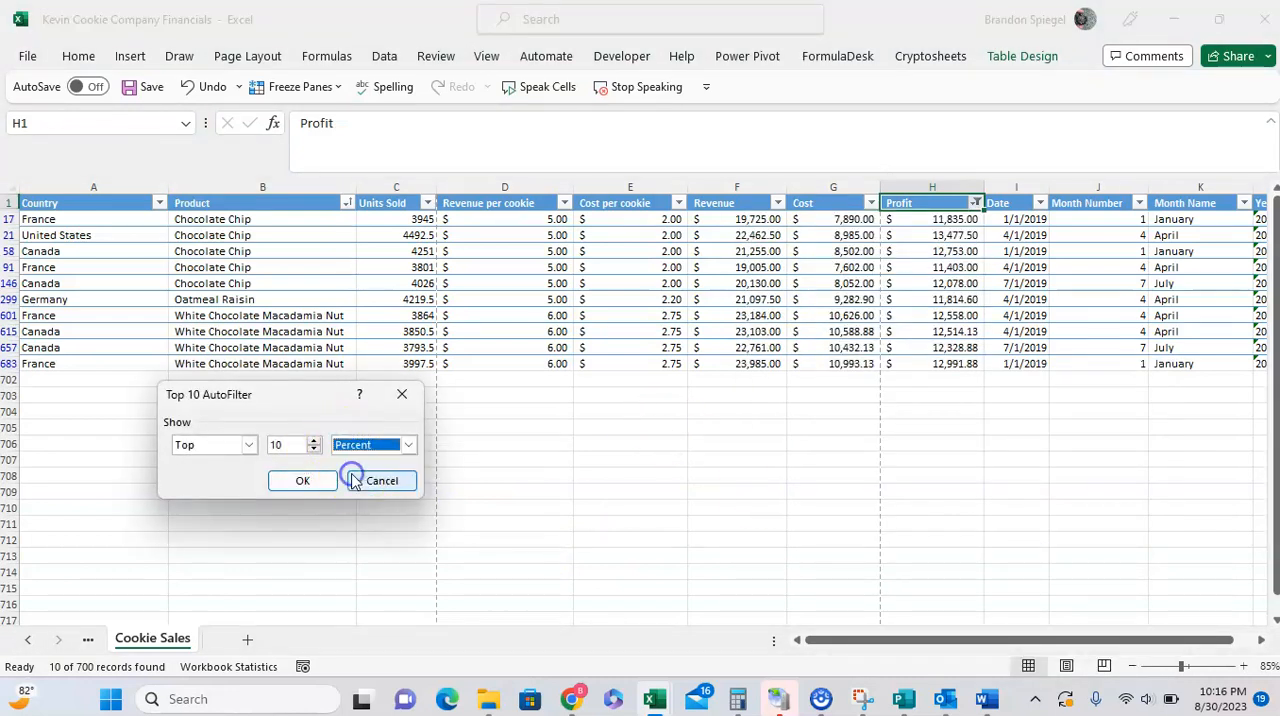
click(302, 480)
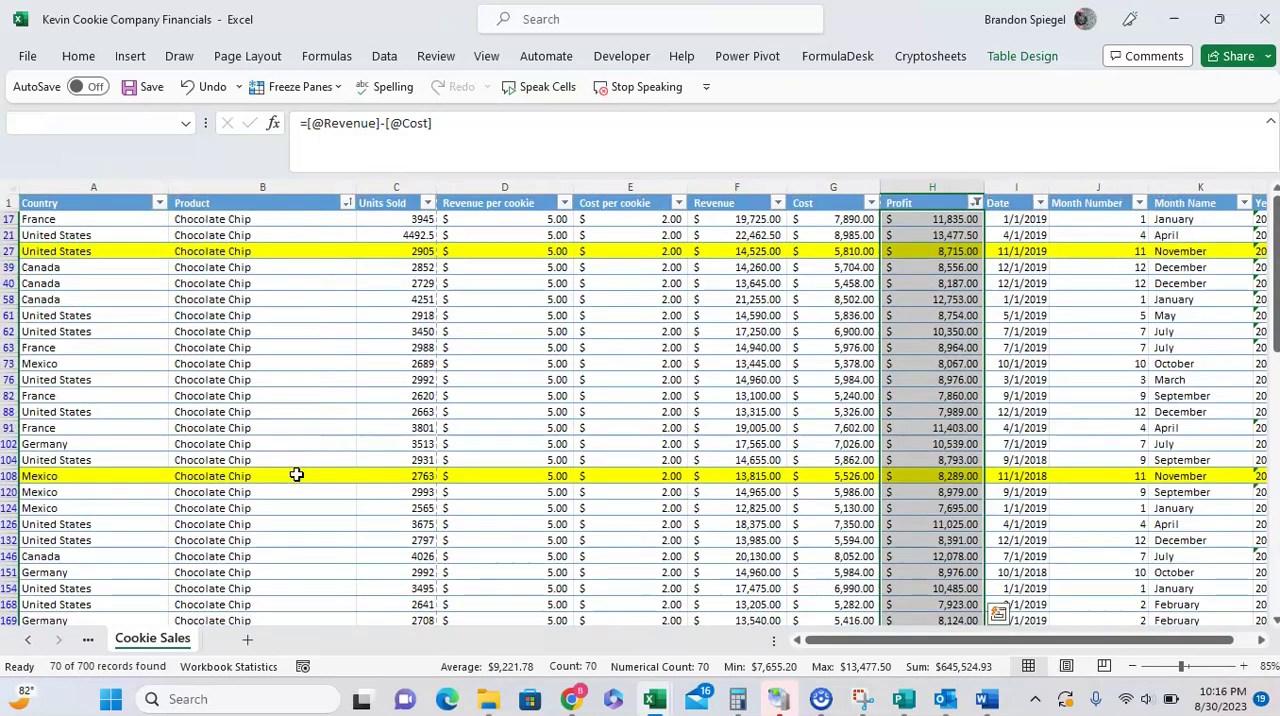
click(932, 204)
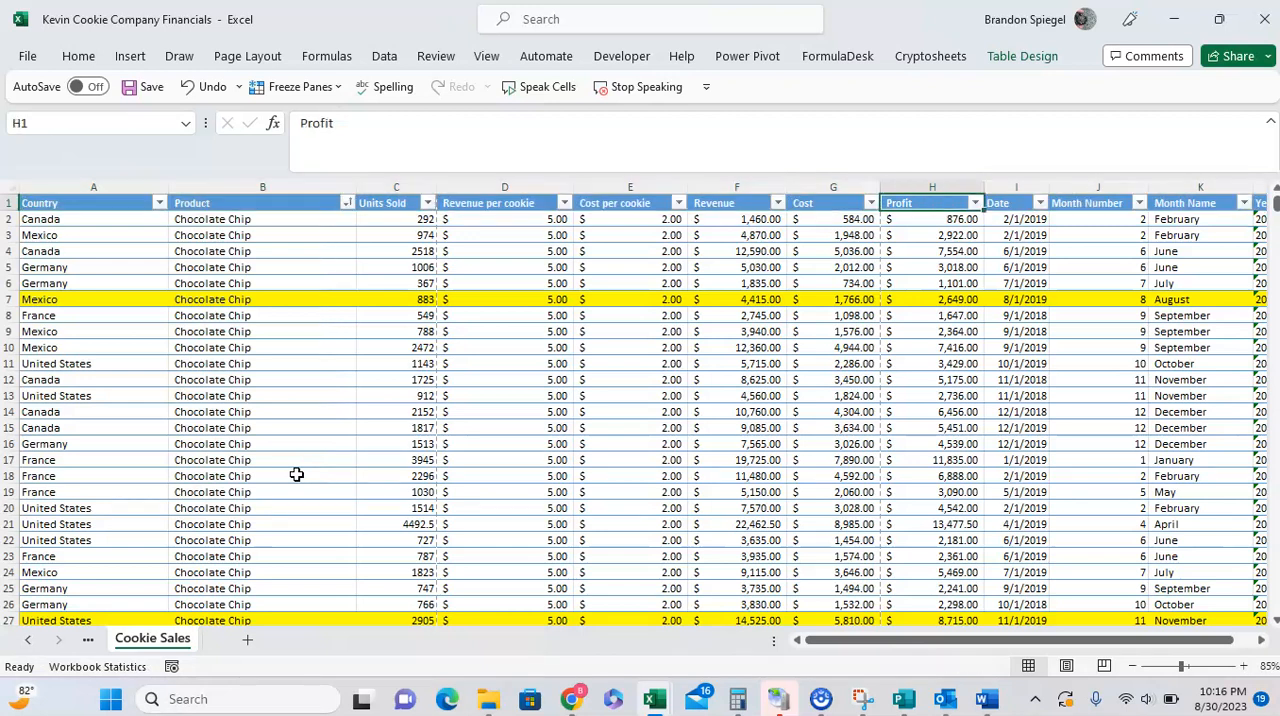
Step: Filter Profit to above-average values, showing 301 of 700 records, and review them
click(972, 202)
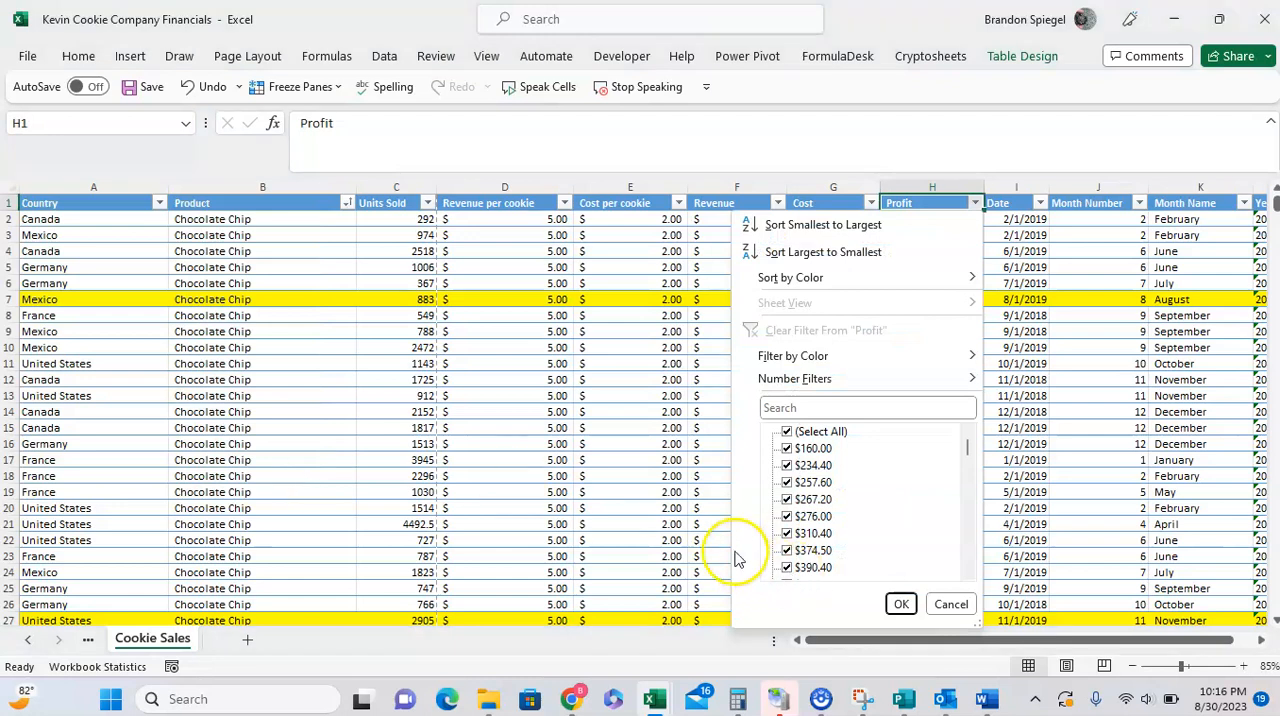
mouse_move(896, 434)
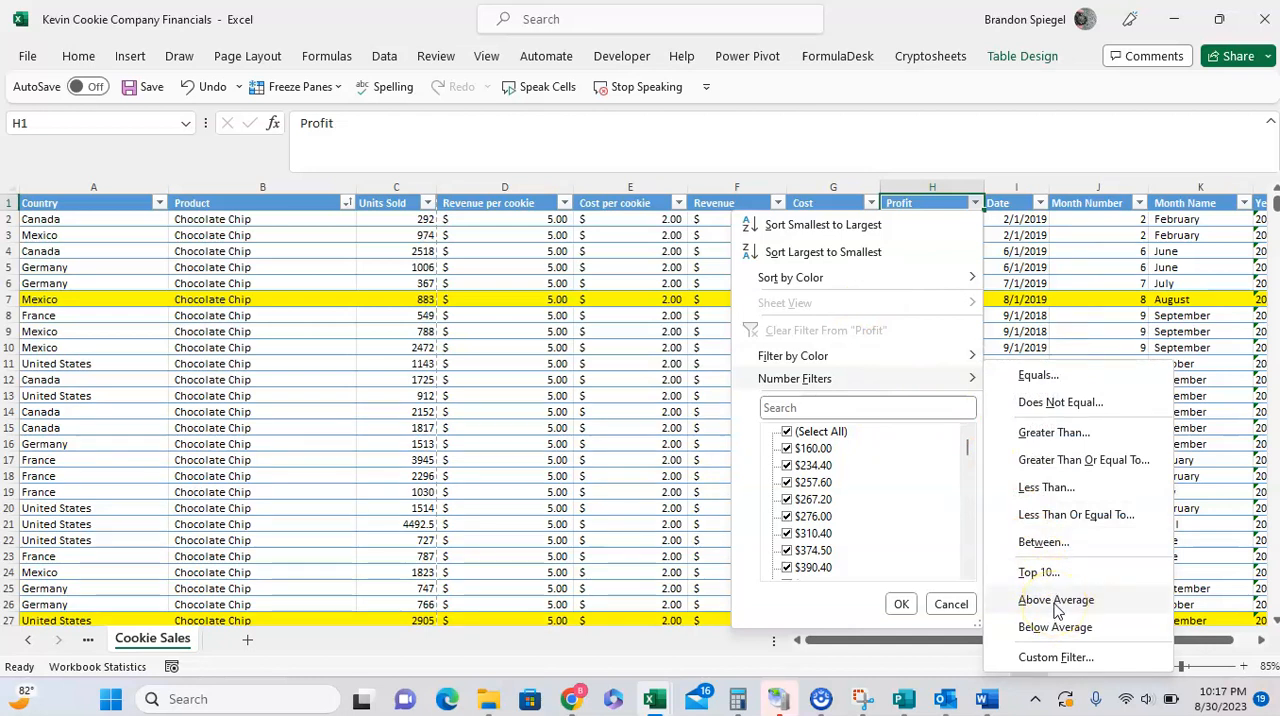
click(1056, 600)
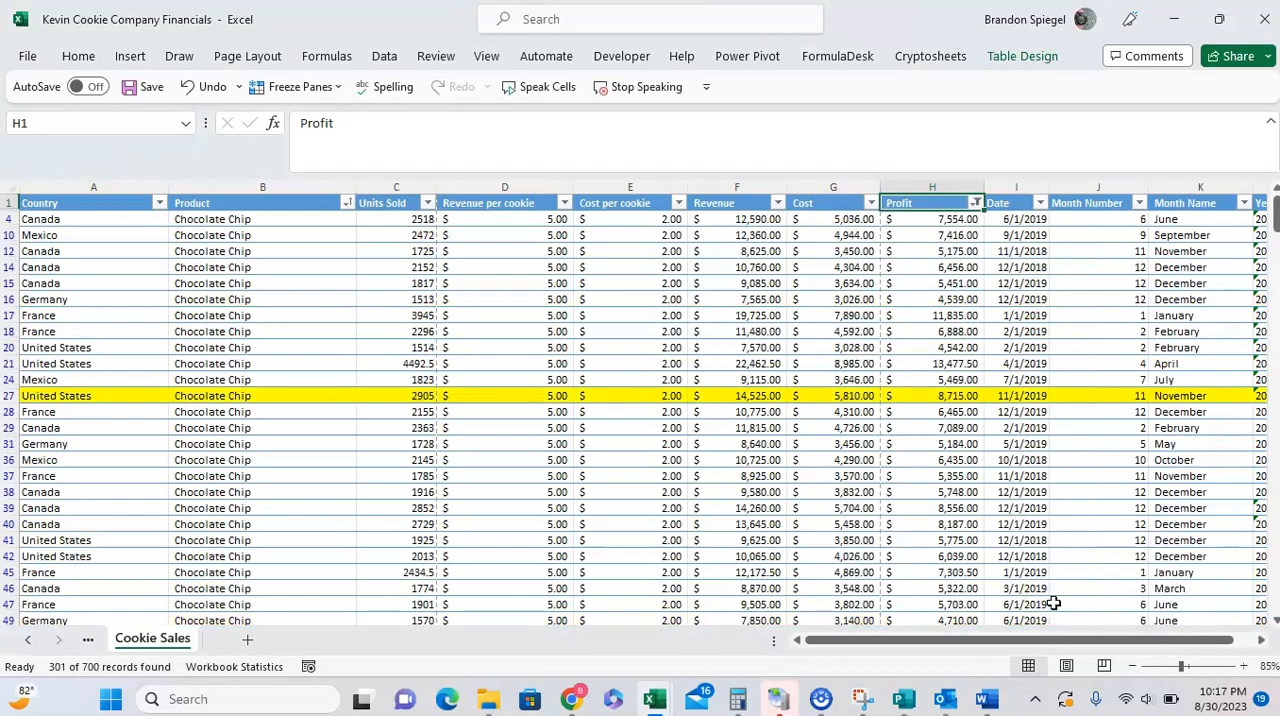
click(932, 218)
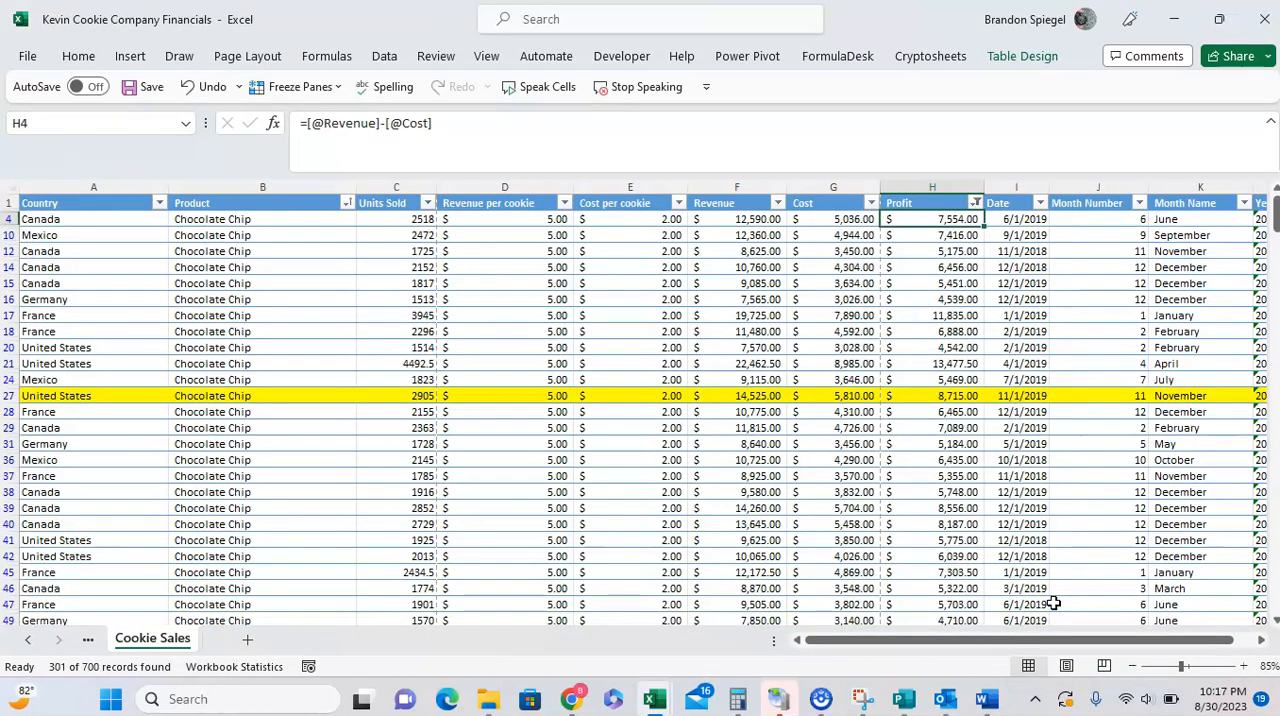
scroll(down, 3)
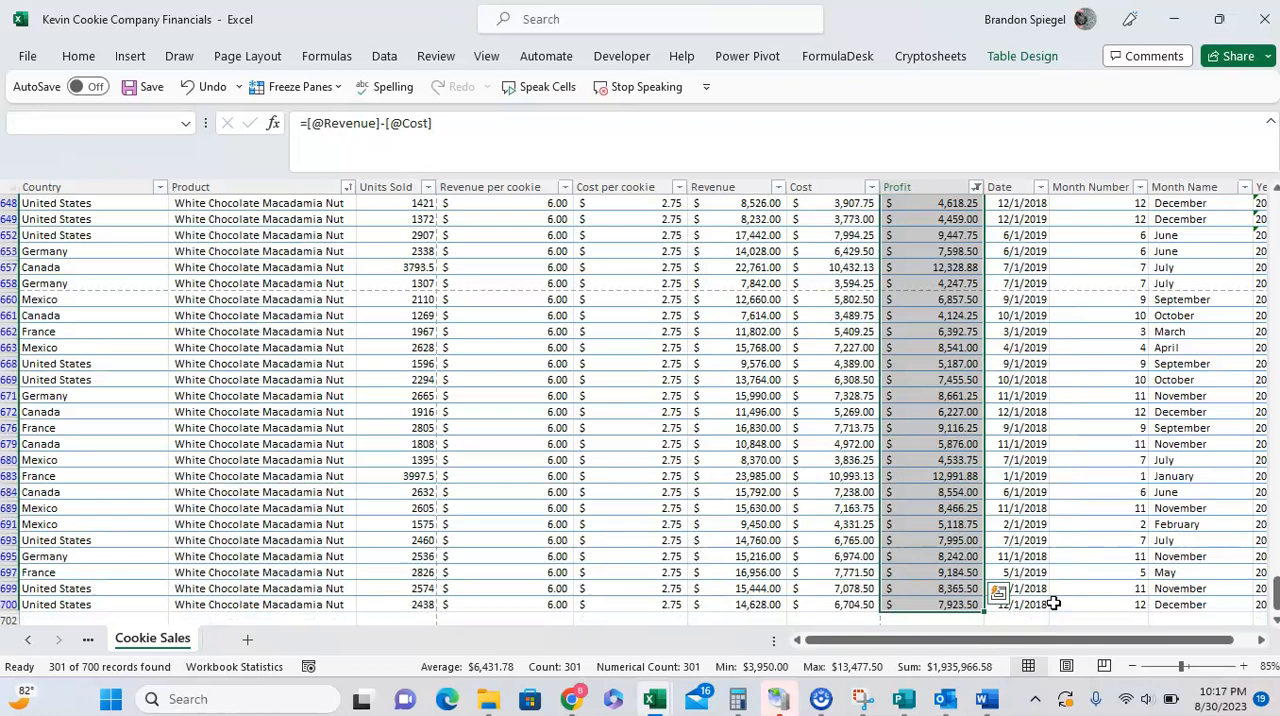
click(976, 202)
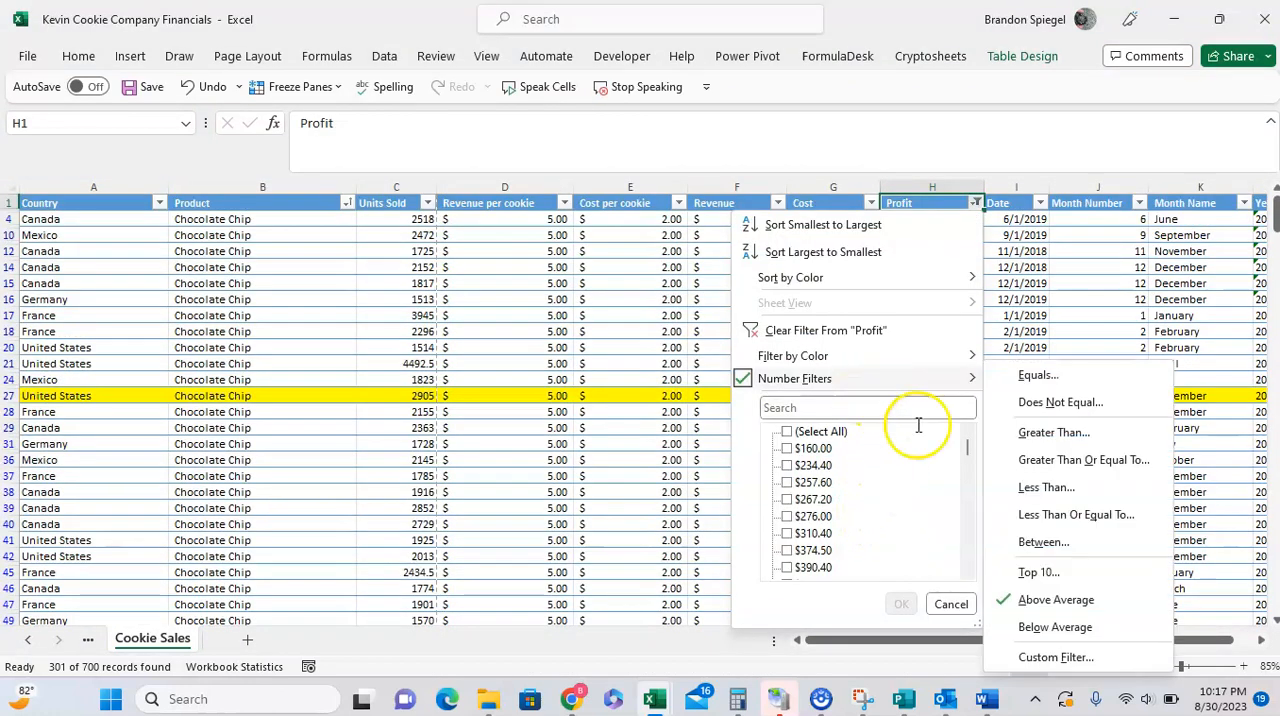
Step: Apply a custom Profit filter of at least 1,000 And at most 1,500, leaving 55 records
click(1056, 600)
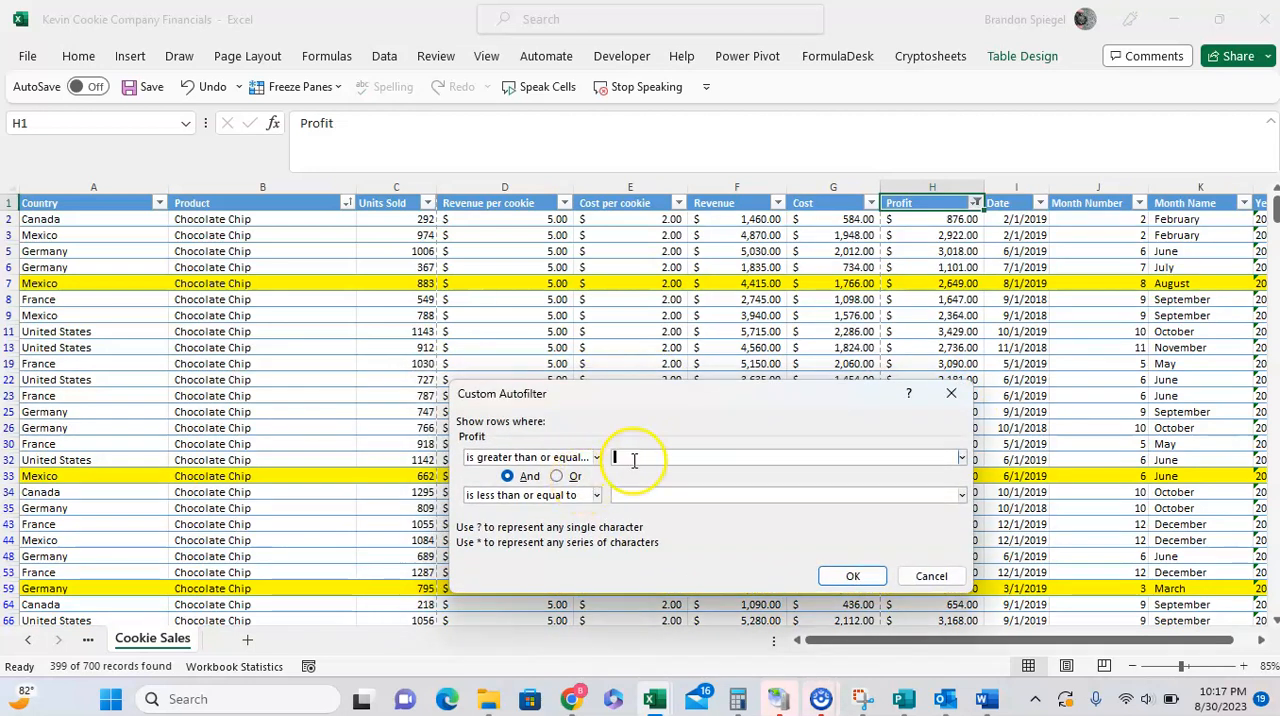
text(1000)
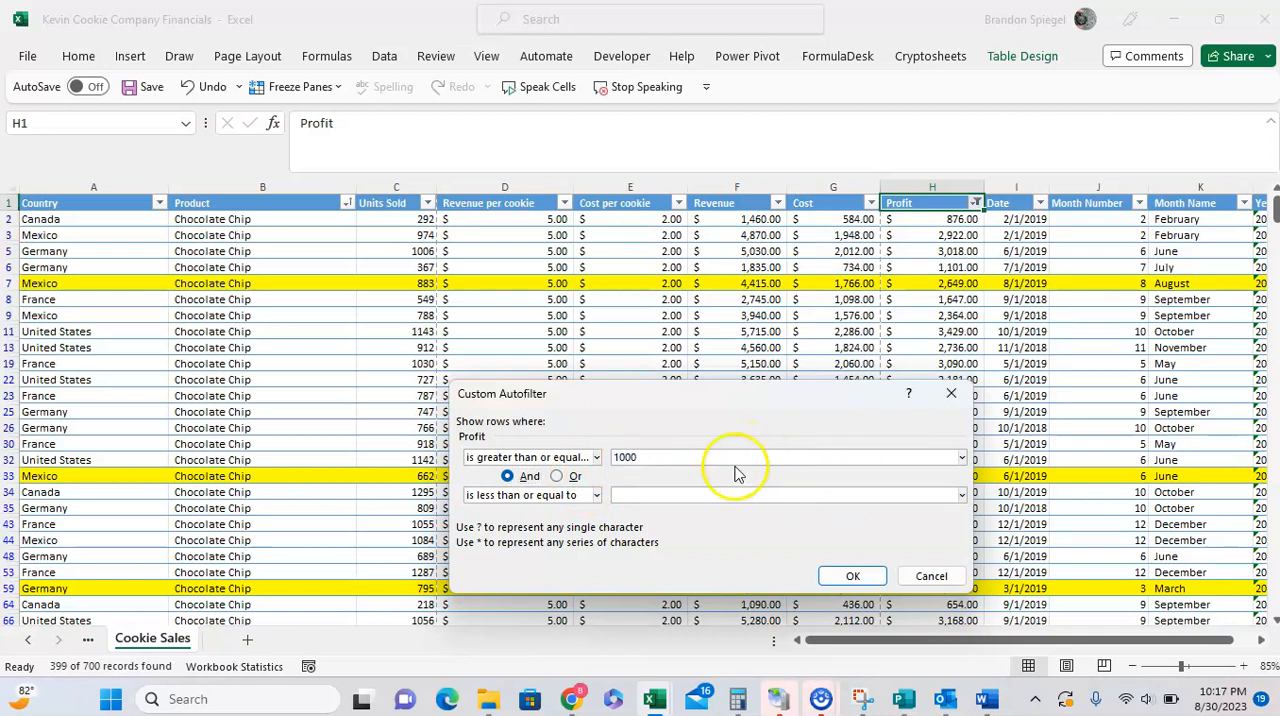
text(1500)
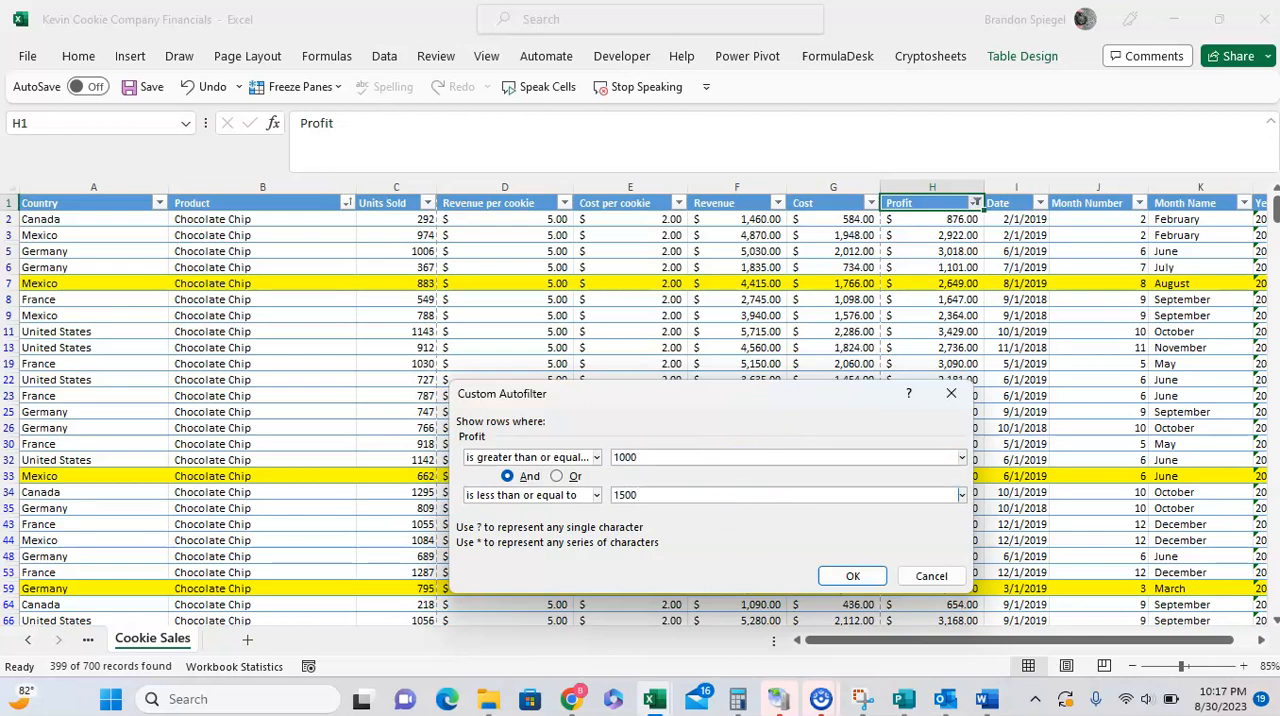
click(852, 576)
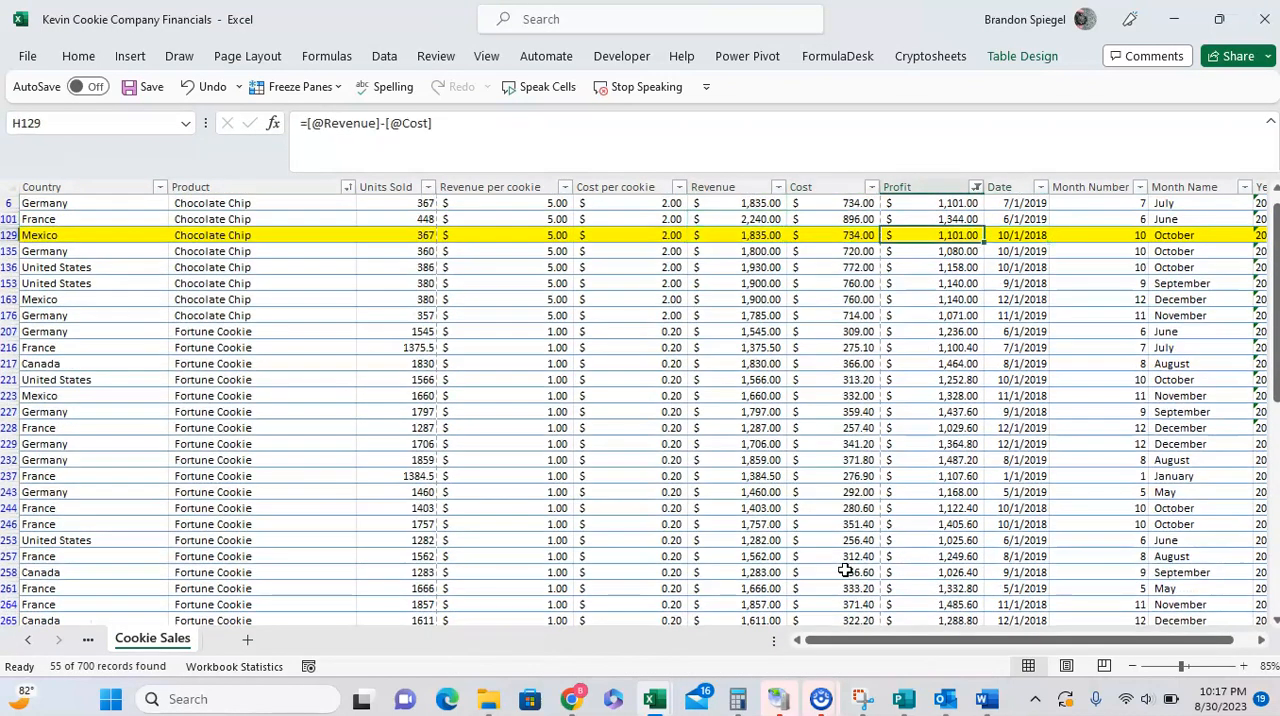
Step: Revise the custom filter to Profit greater than 1,000 Or less than 500, showing 643 records
click(974, 202)
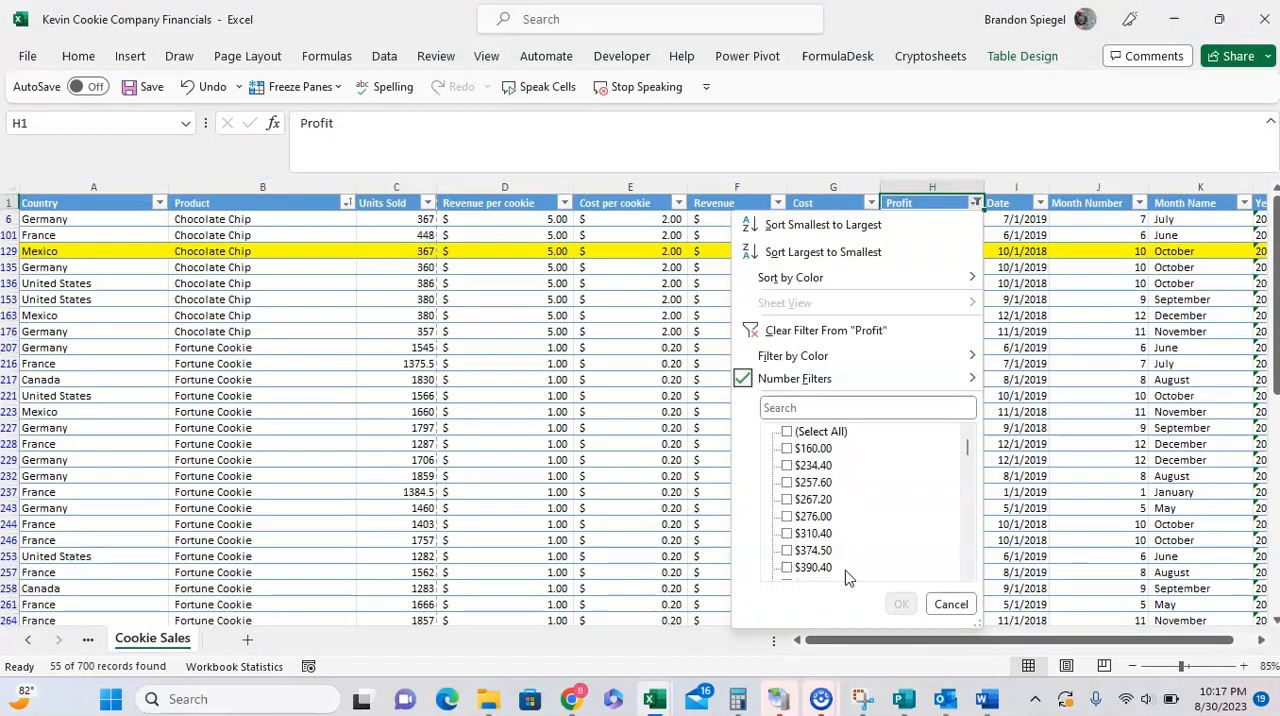
mouse_move(856, 390)
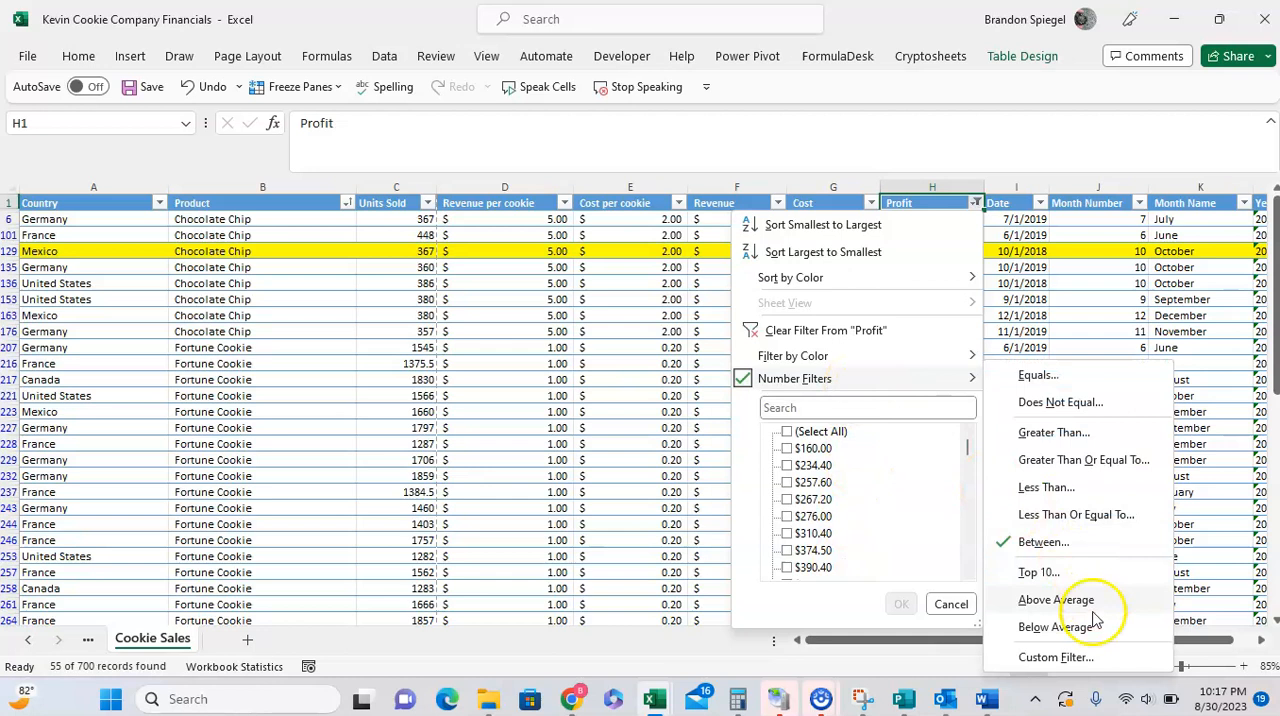
click(1056, 656)
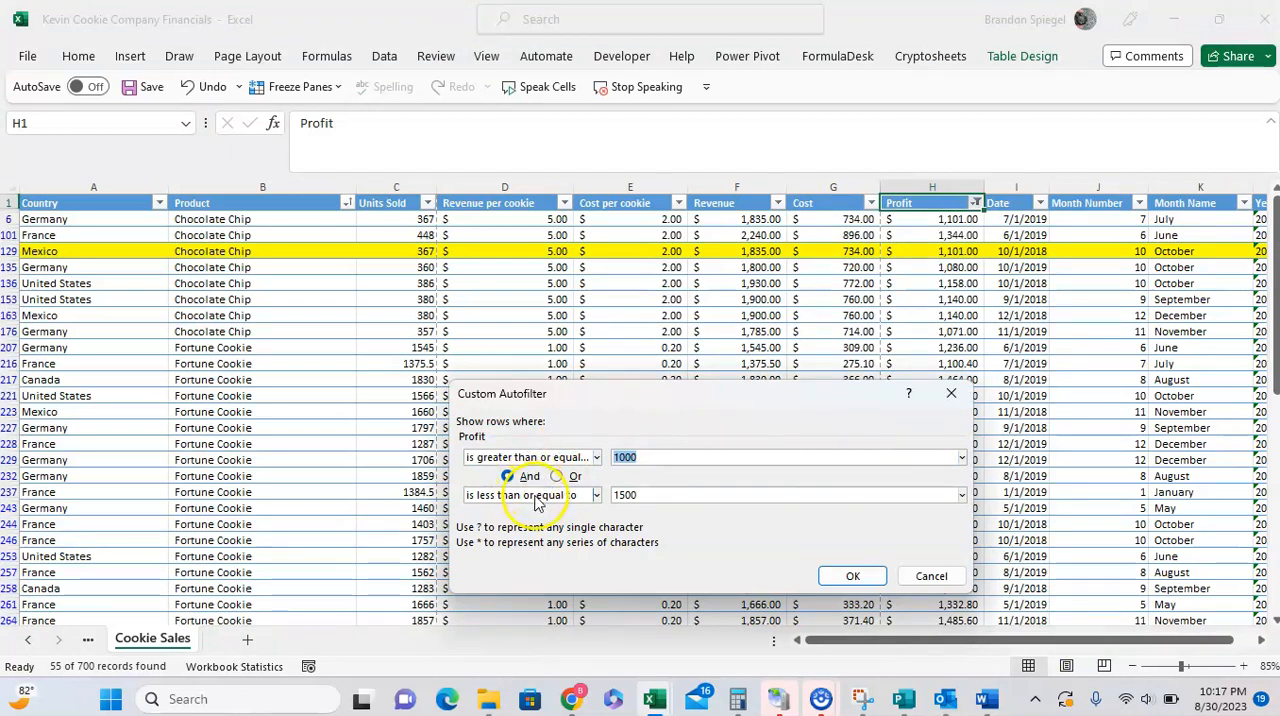
click(508, 476)
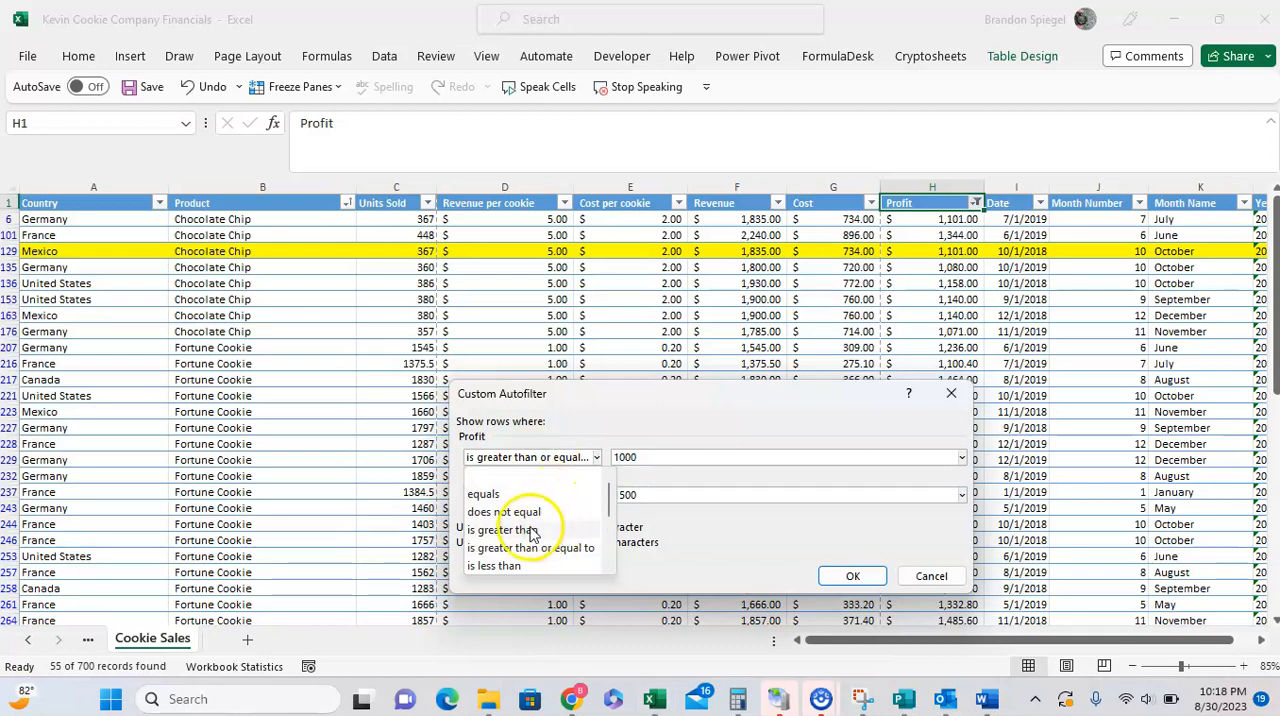
click(510, 528)
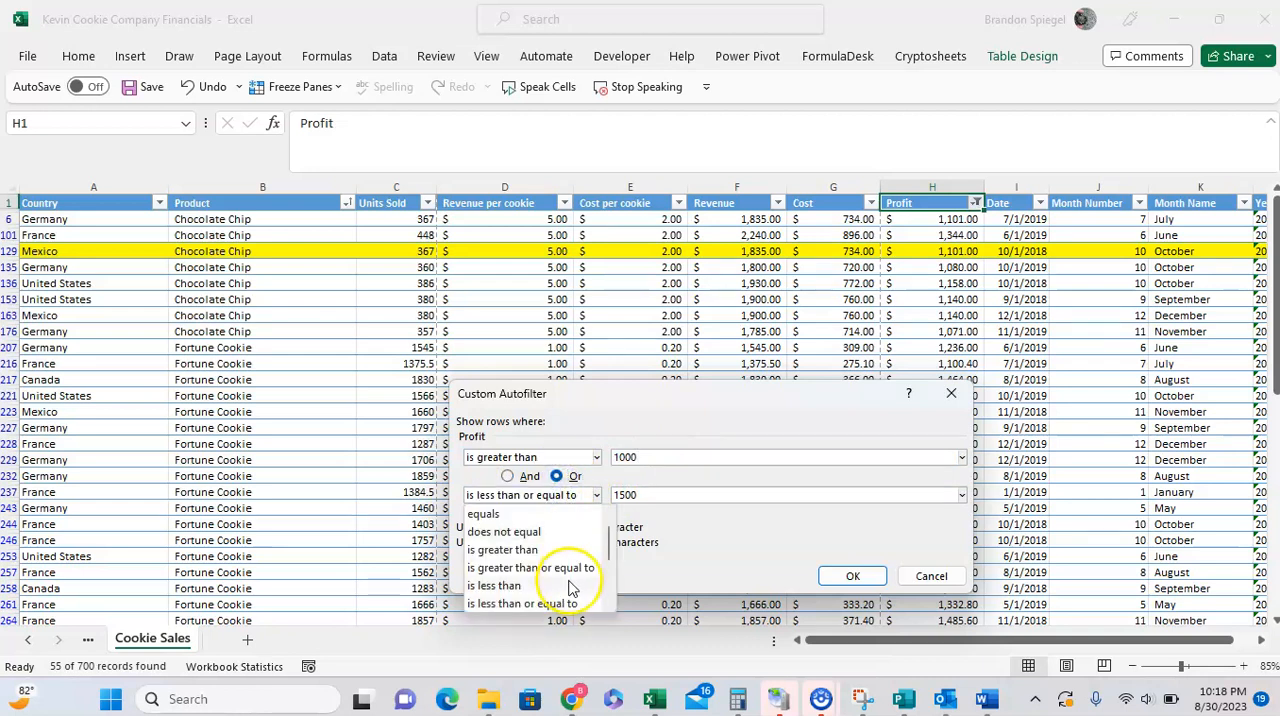
click(494, 584)
text(500)
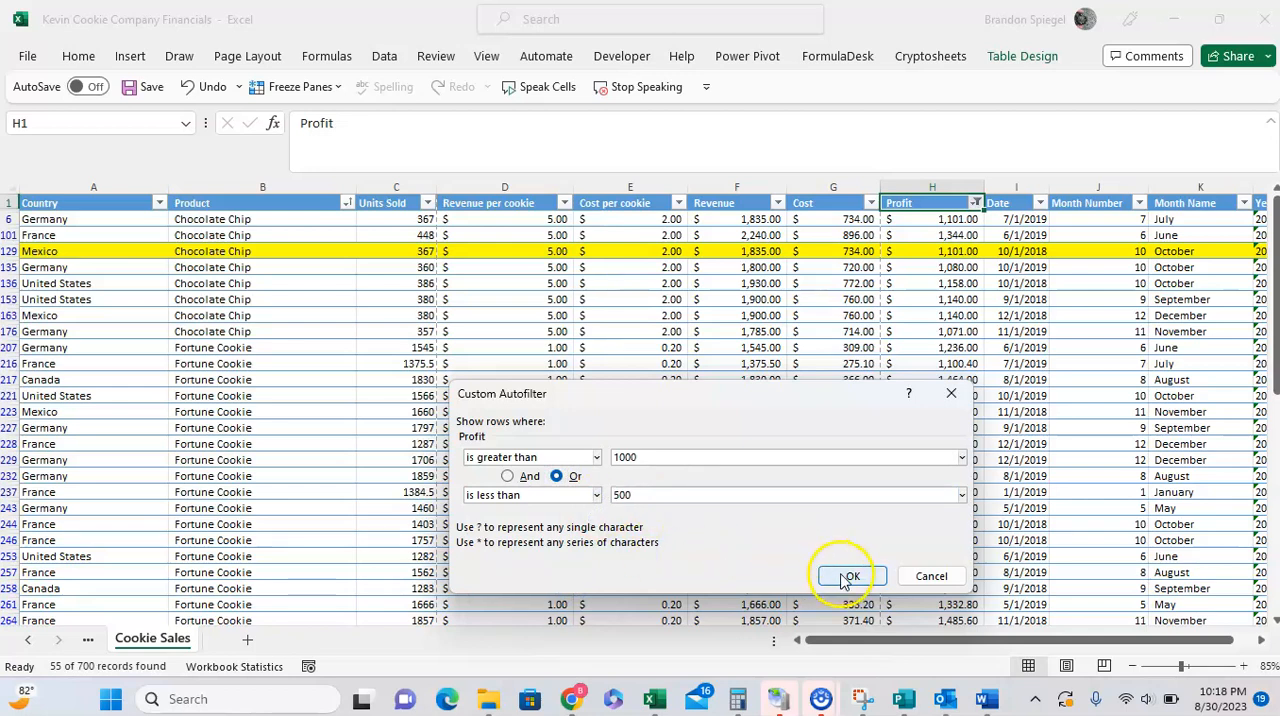
click(848, 576)
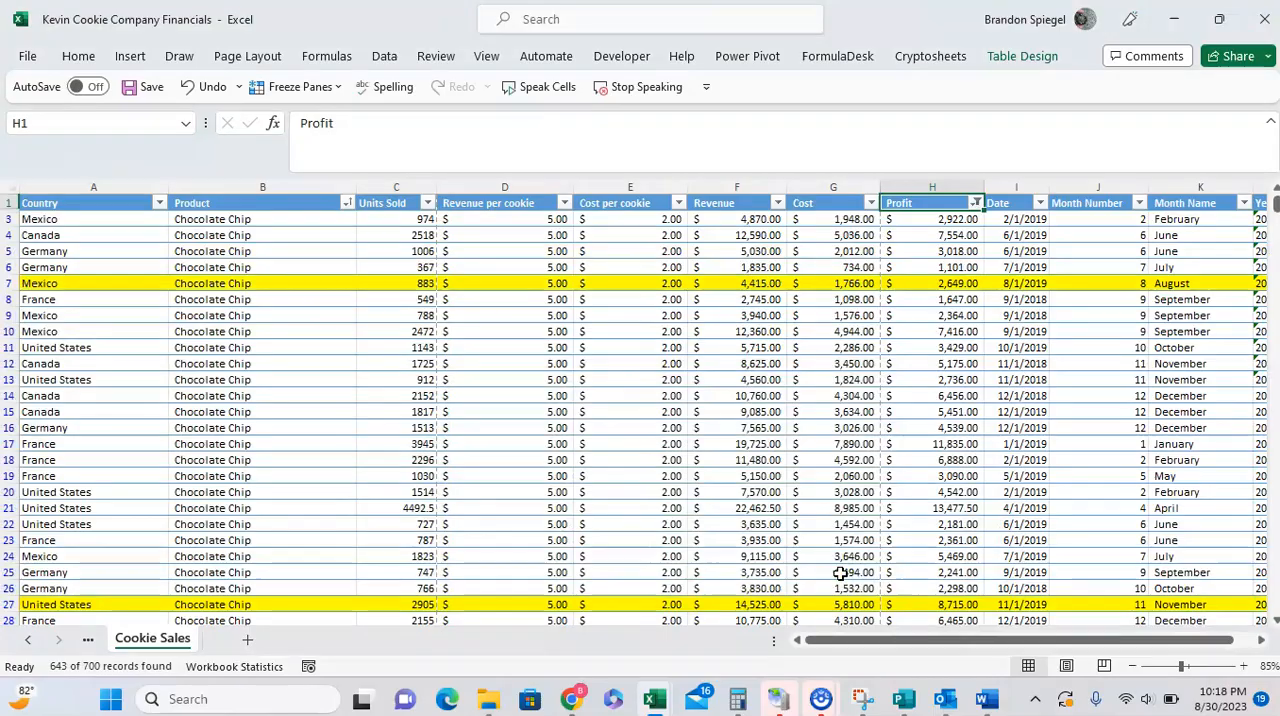
Step: Scroll through the 643 filtered rows, then bring up Profit's number filter choices
scroll(down, 3)
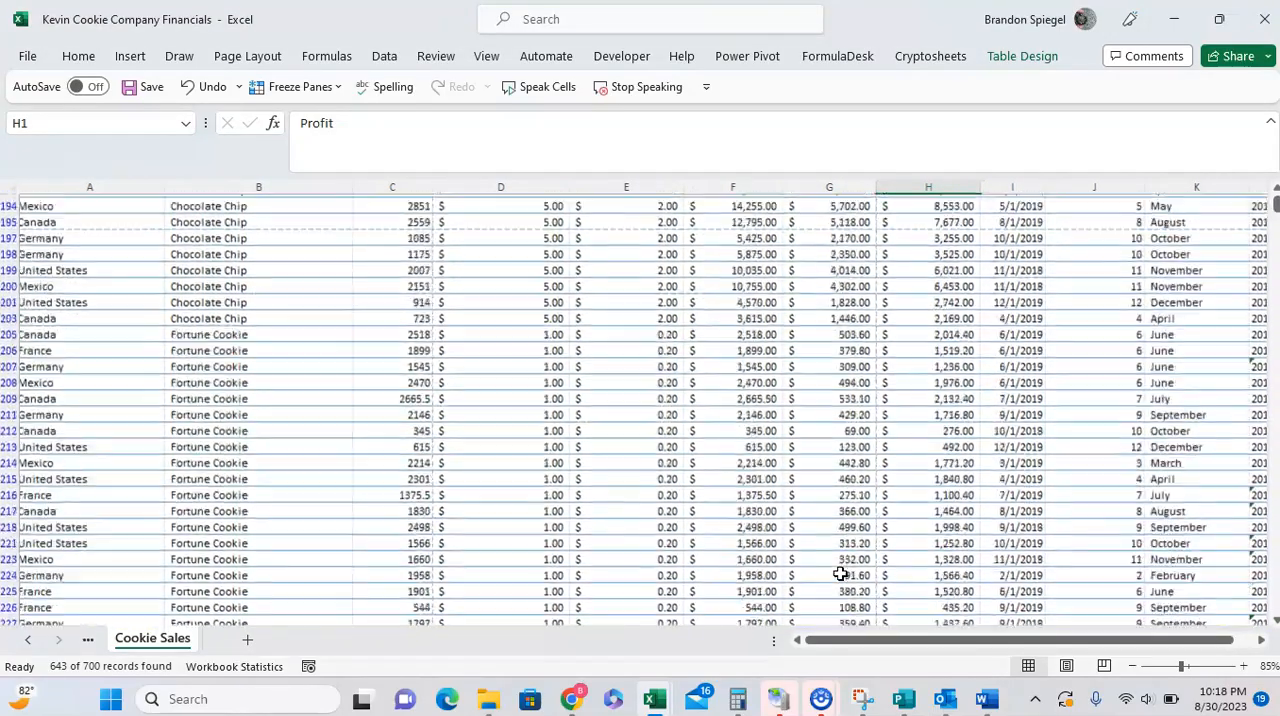
scroll(down, 3)
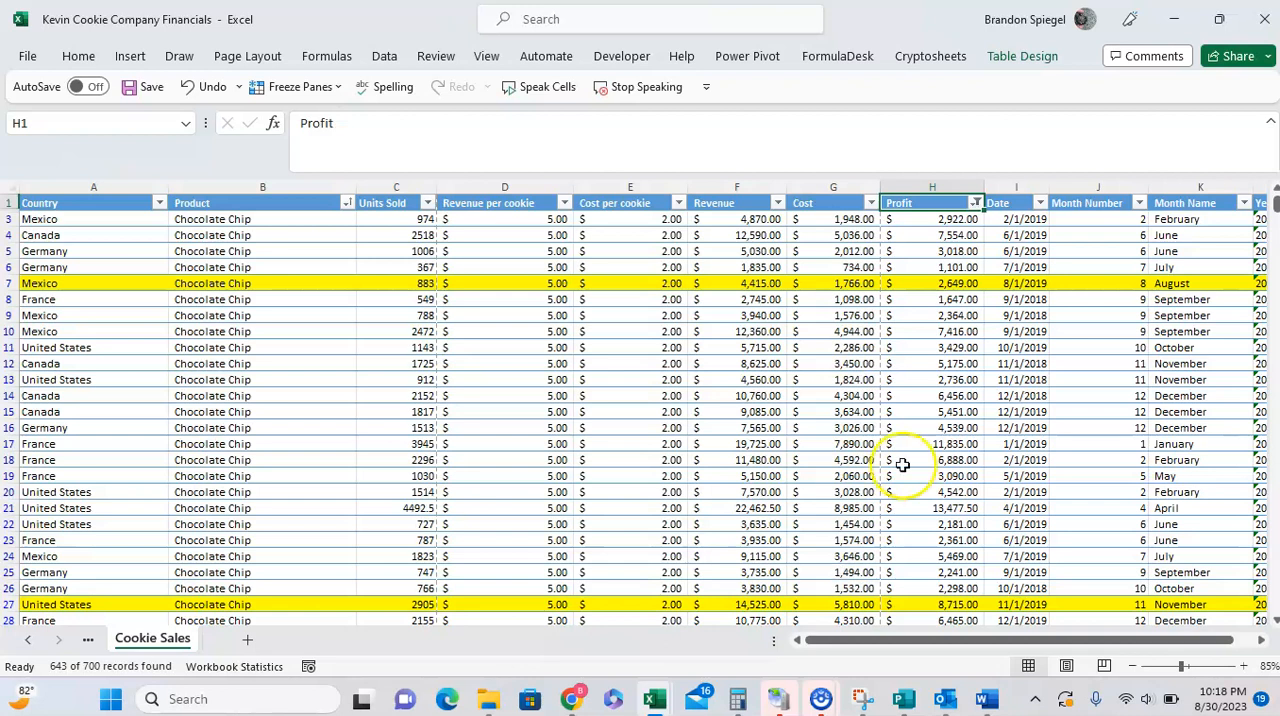
mouse_move(940, 440)
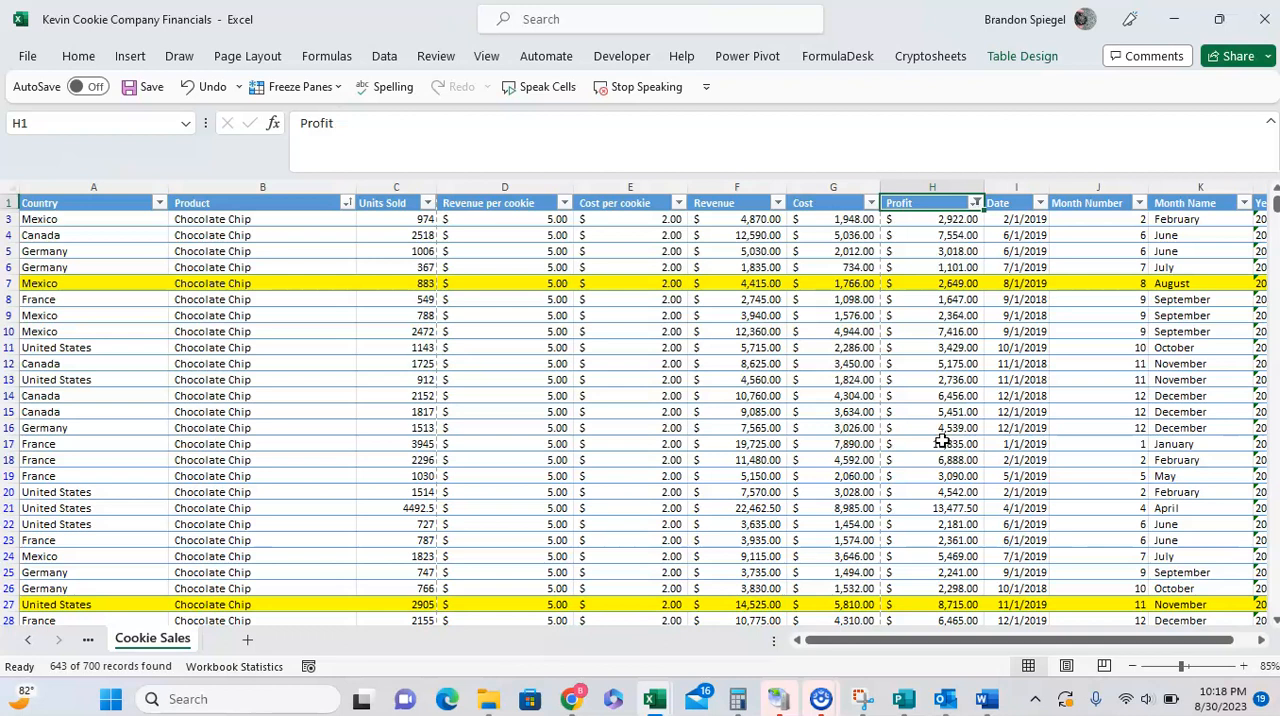
click(974, 202)
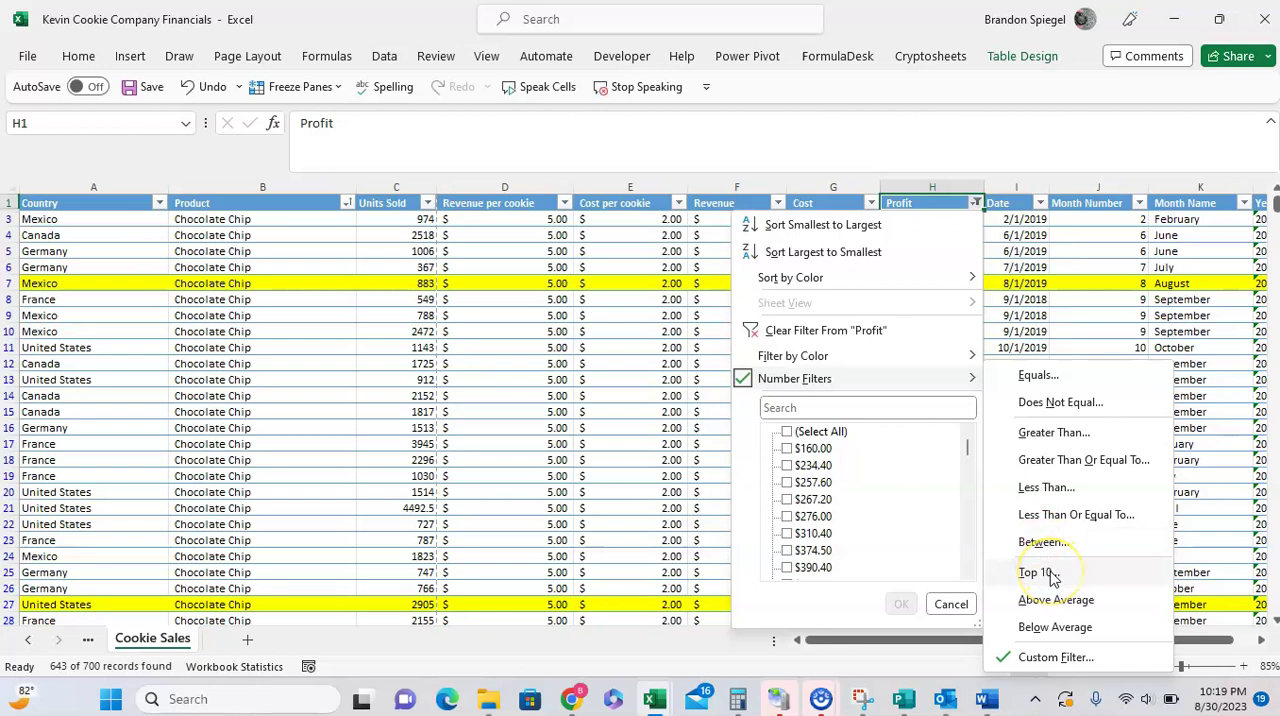
Step: Apply a Bottom 10 Items filter to Profit, leaving the 10 lowest-profit rows
click(1036, 572)
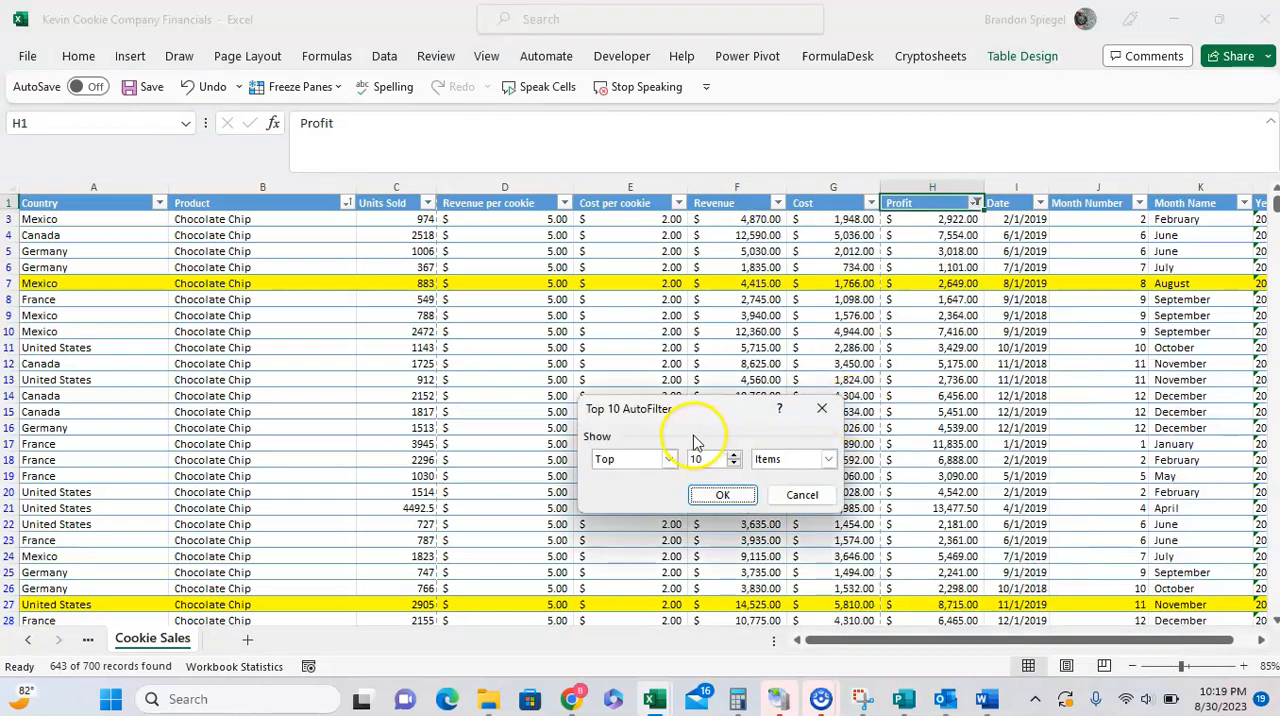
click(636, 460)
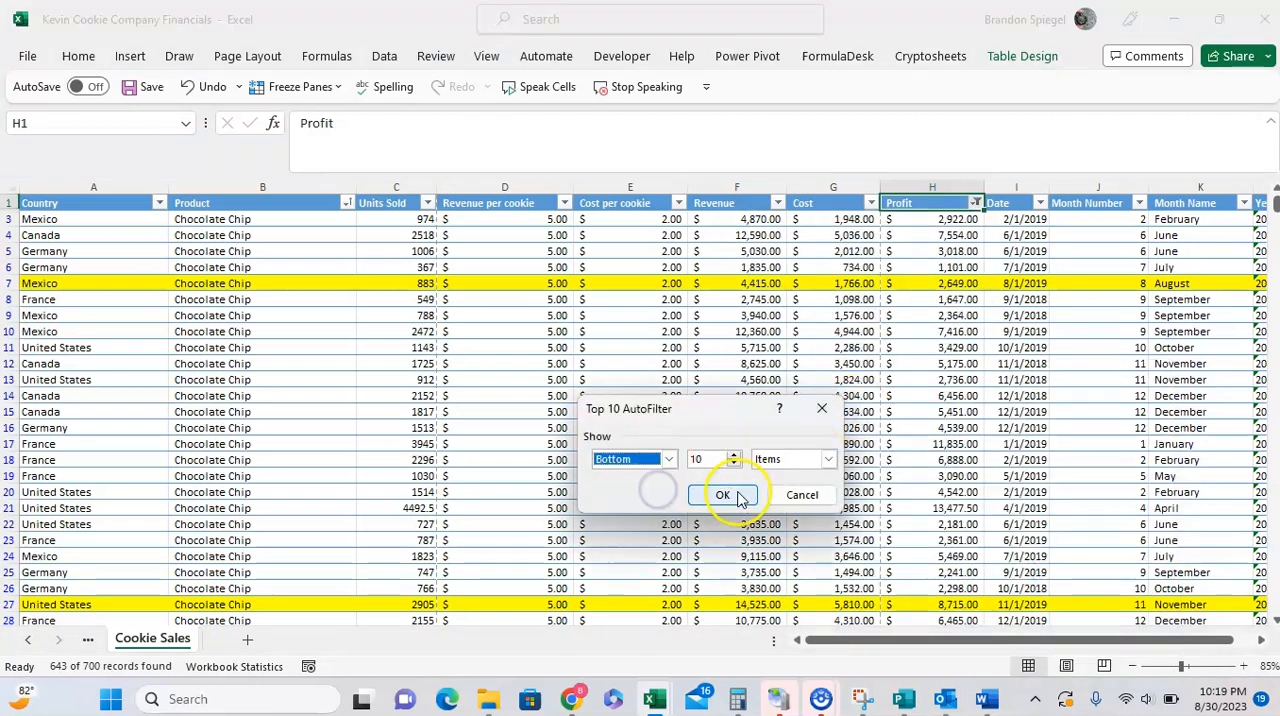
click(722, 496)
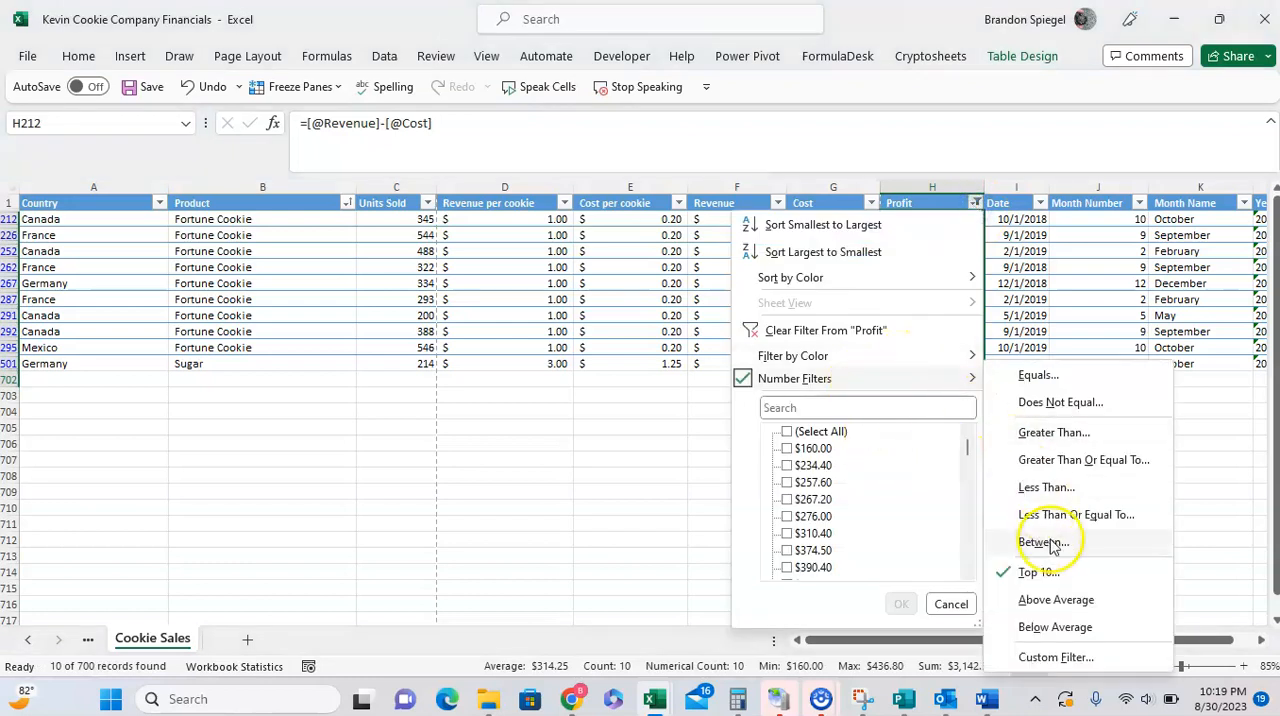
Step: Change the filter to Bottom 10 Percent of Profit, showing 105 of 700 records
click(1040, 572)
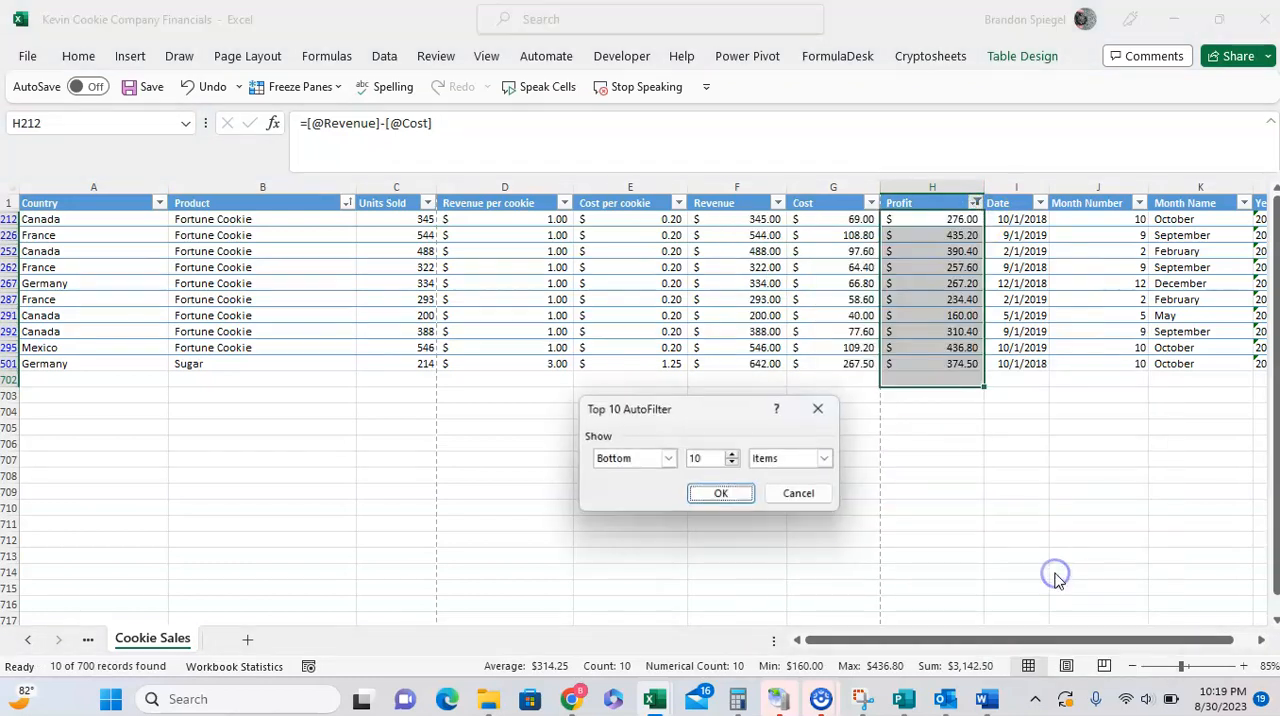
click(668, 458)
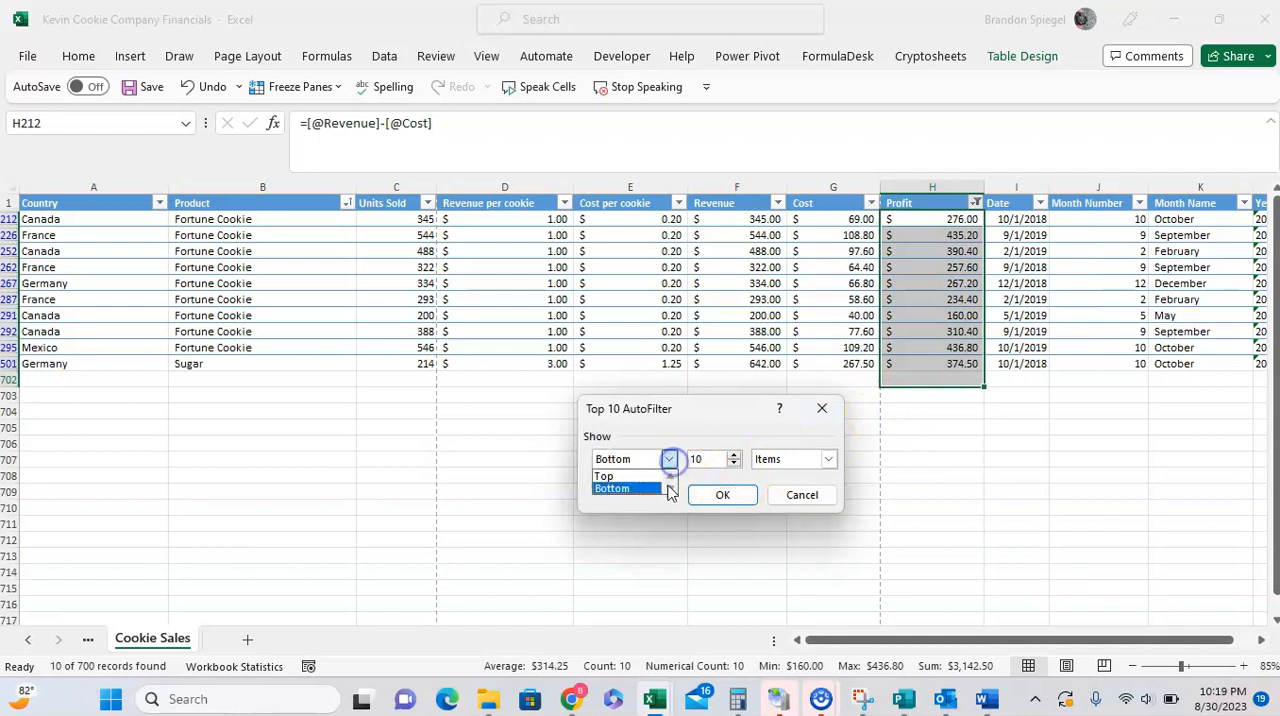
click(828, 460)
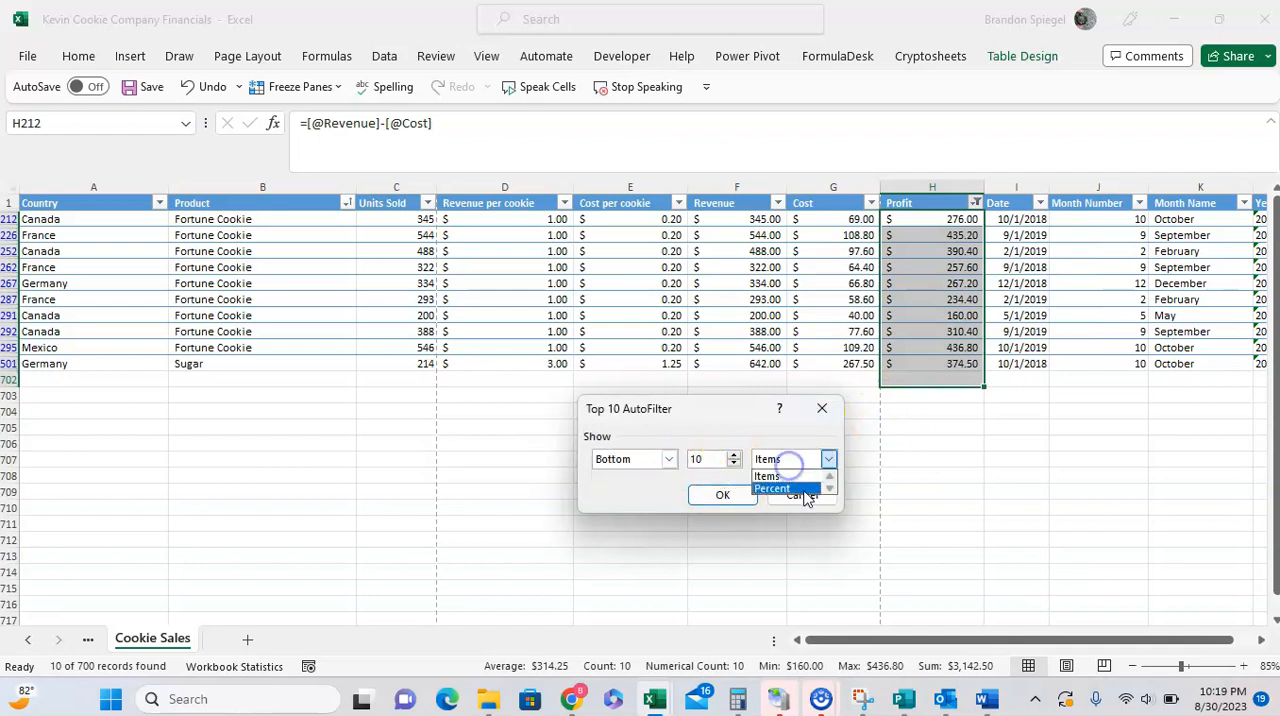
click(772, 488)
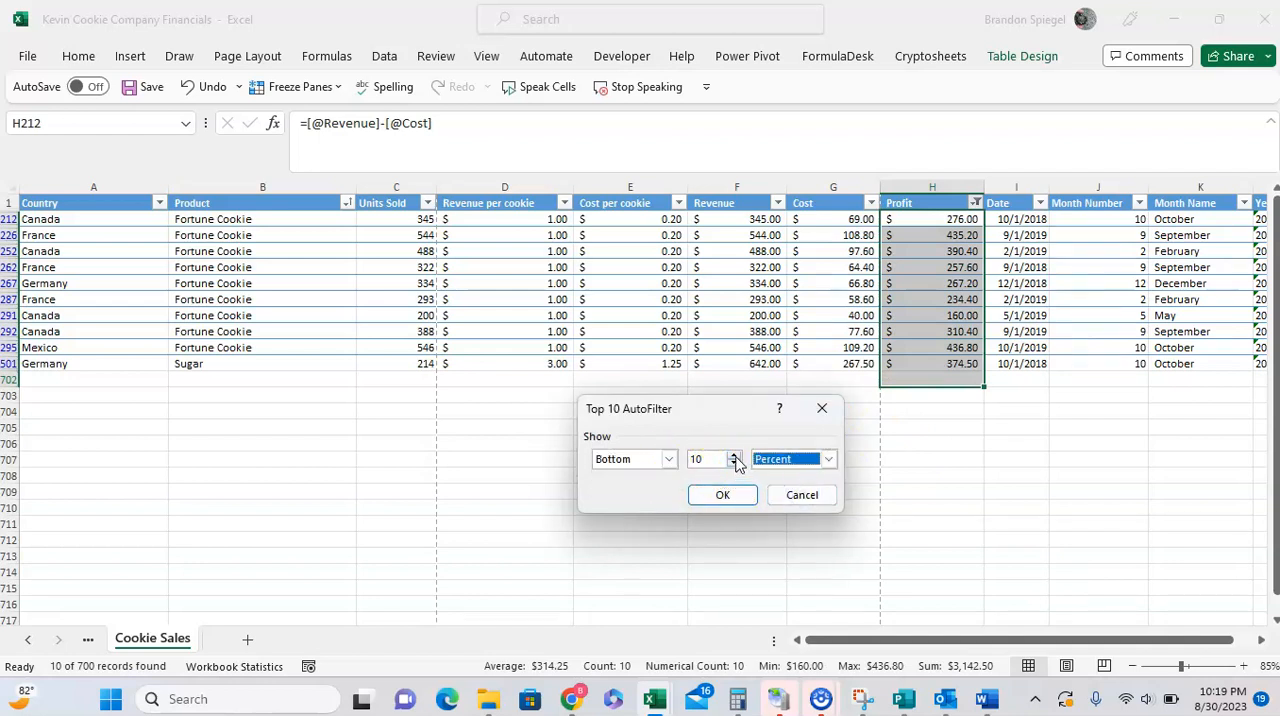
click(722, 494)
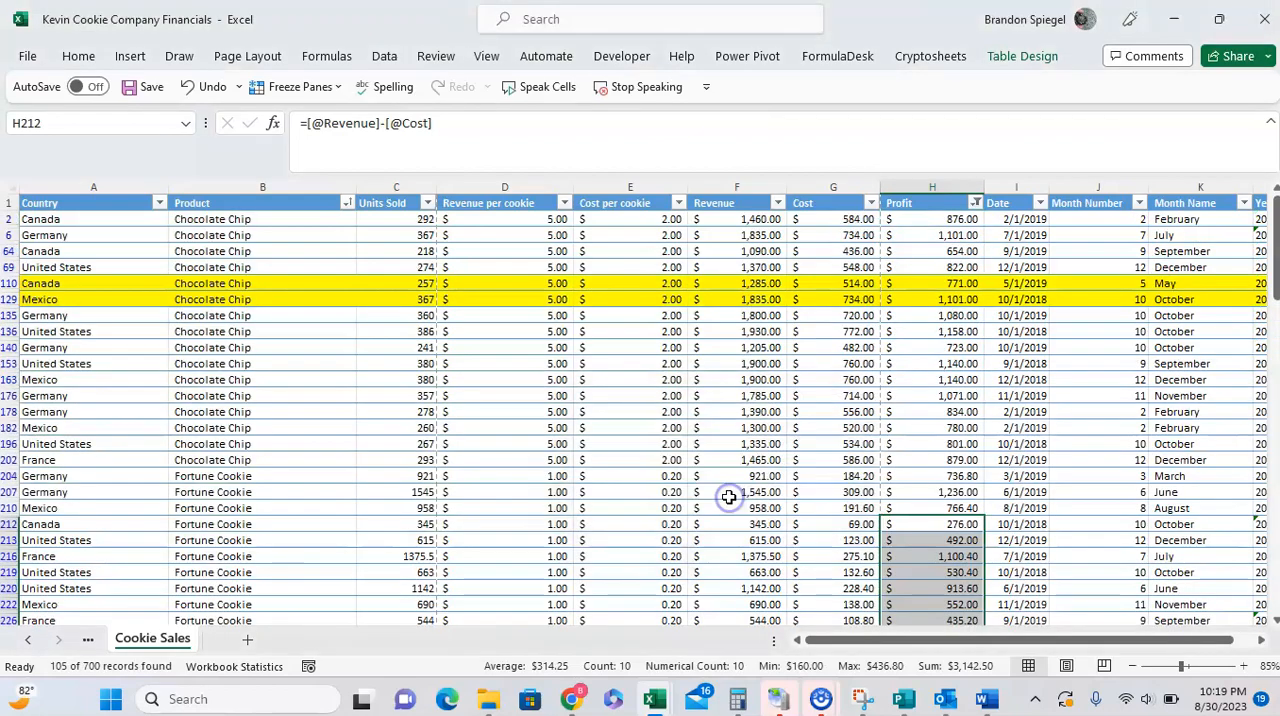
scroll(down, 3)
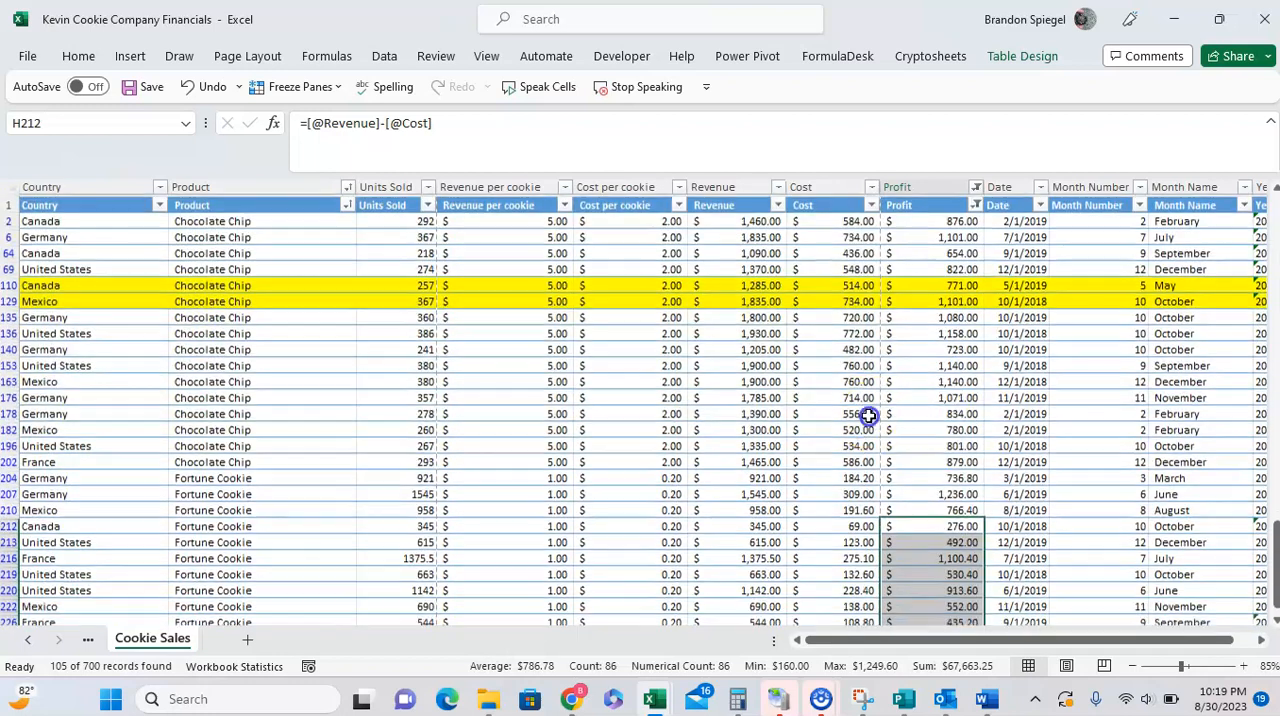
click(832, 396)
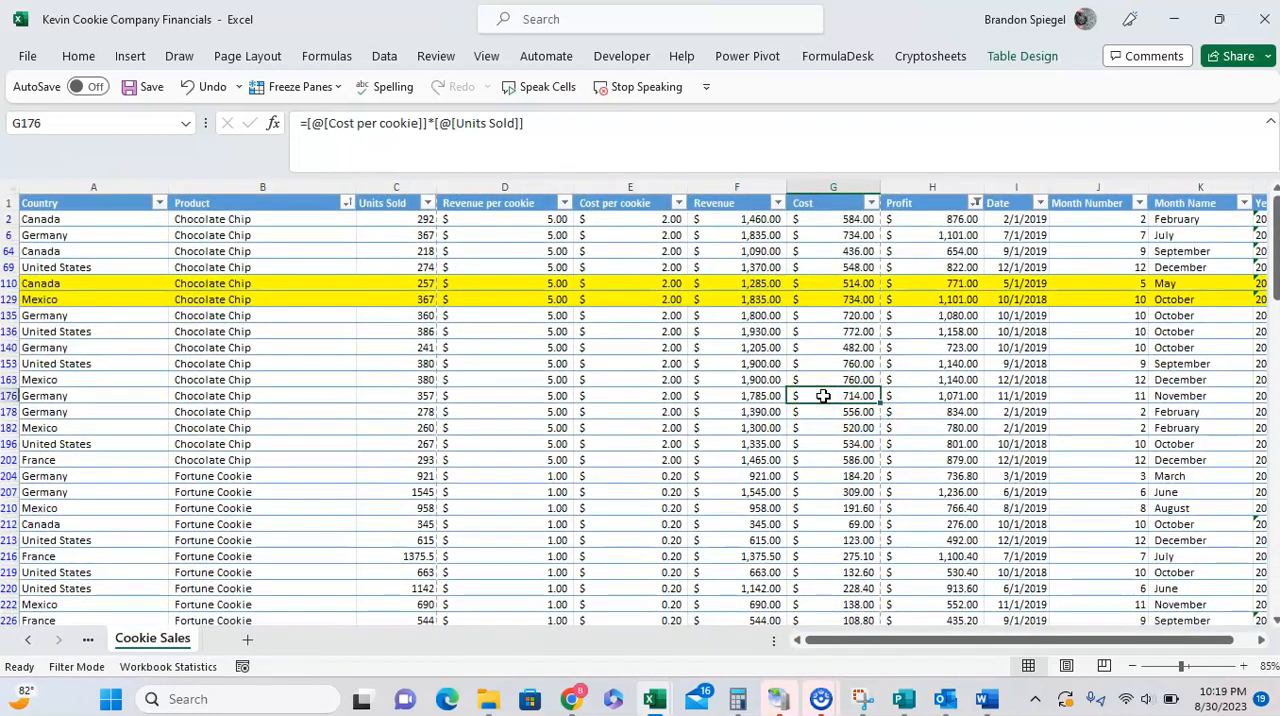